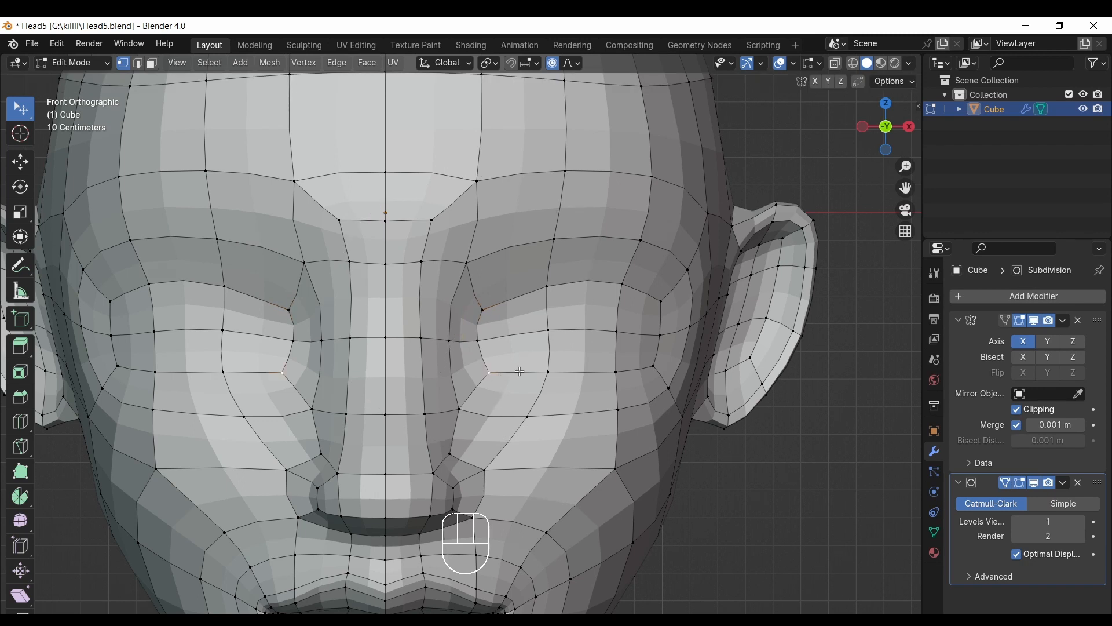
# Move the eye-corner, upper eyelid and brow vertices with soft falloff to round the eye outline.
pyautogui.press('G')
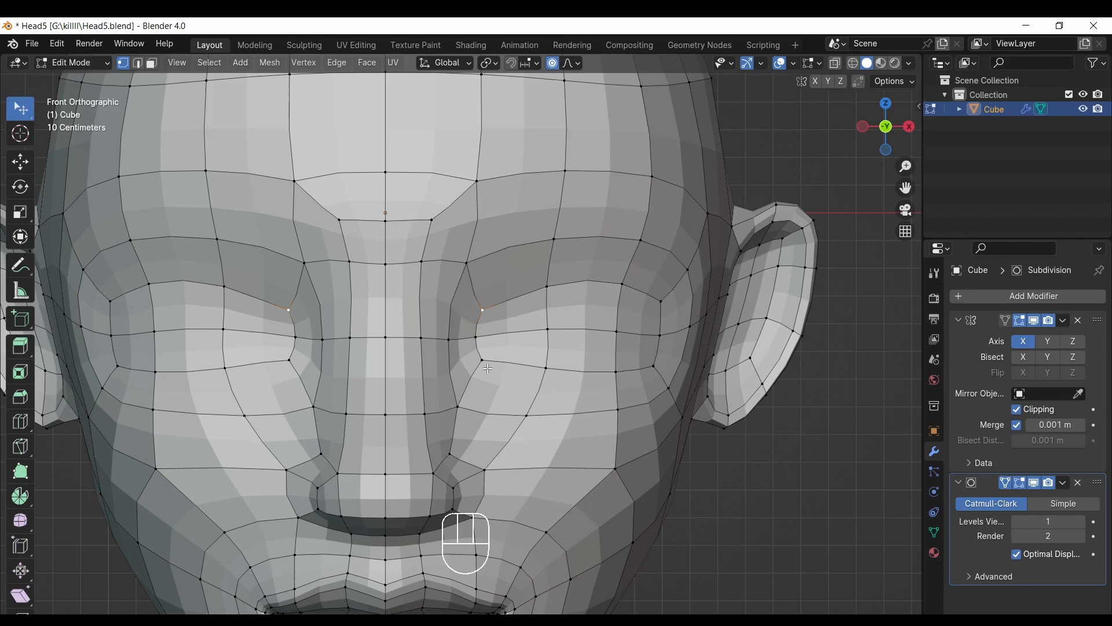
pyautogui.press('g')
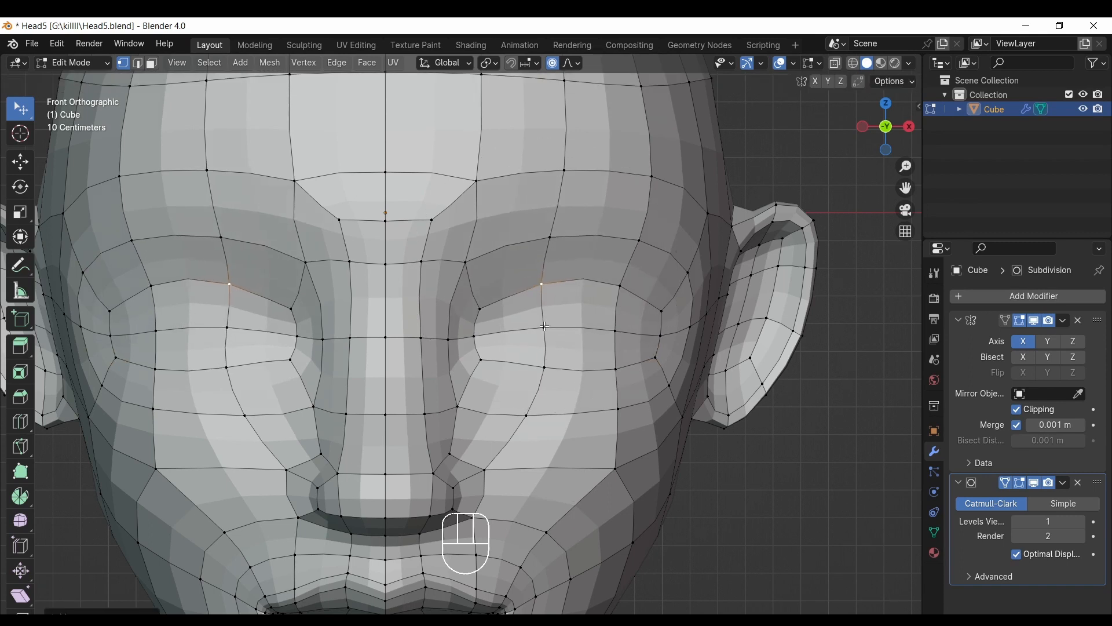
pyautogui.moveTo(542, 327); pyautogui.dragTo(541, 348)
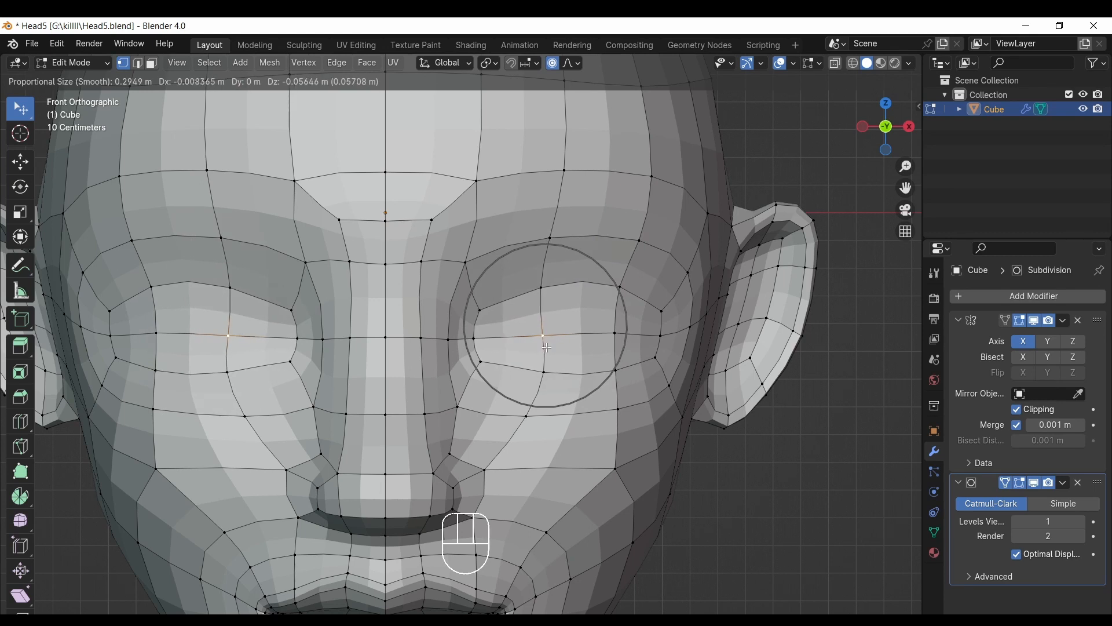
pyautogui.moveTo(543, 346); pyautogui.dragTo(613, 346)
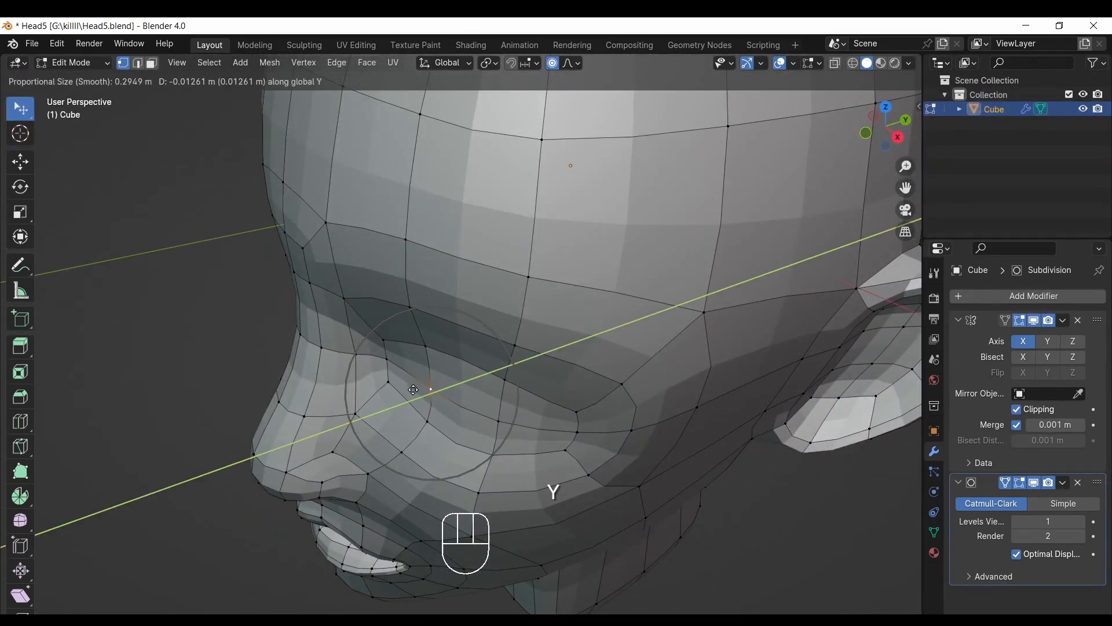
pyautogui.moveTo(431, 388); pyautogui.dragTo(411, 391)
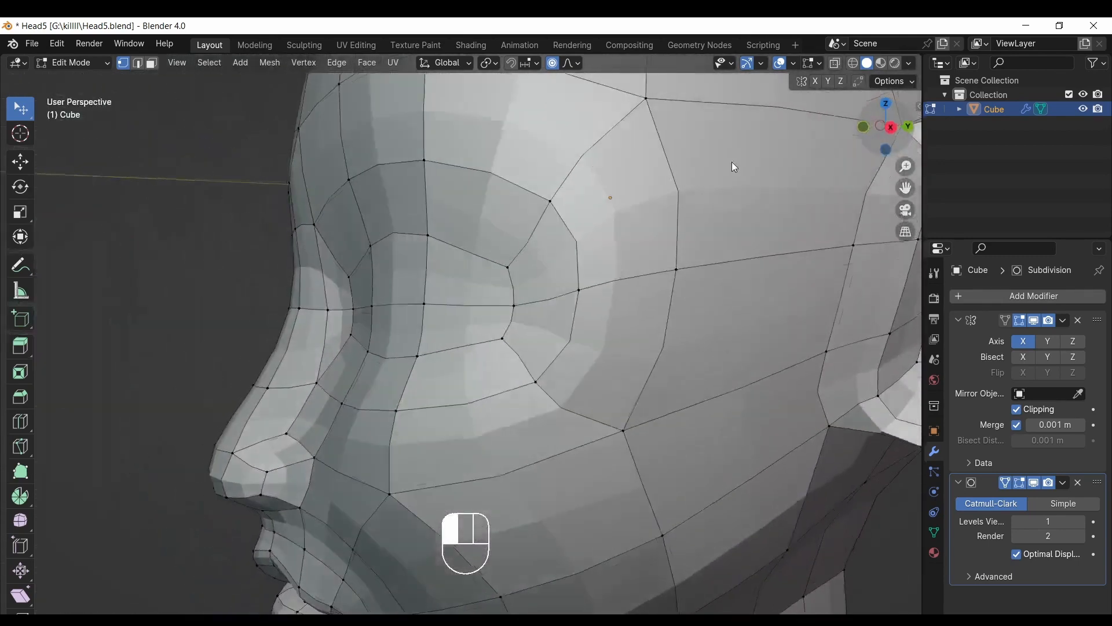
pyautogui.click(886, 126)
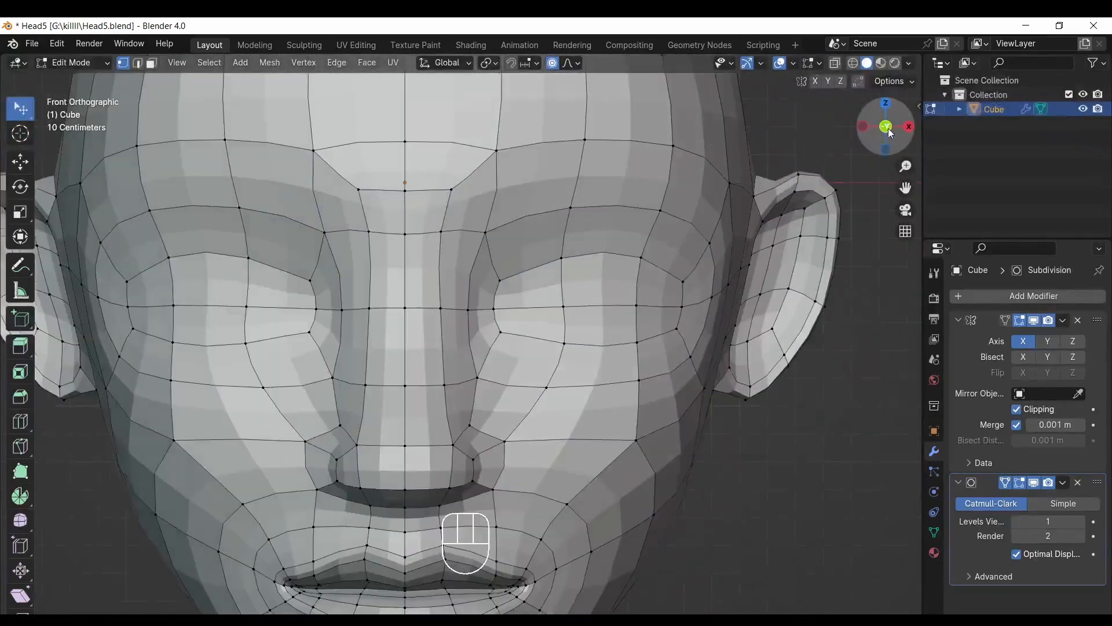
# Select the eye-area faces and scale them flatter into an almond-shaped opening, then begin recessing them.
pyautogui.scroll(-3)
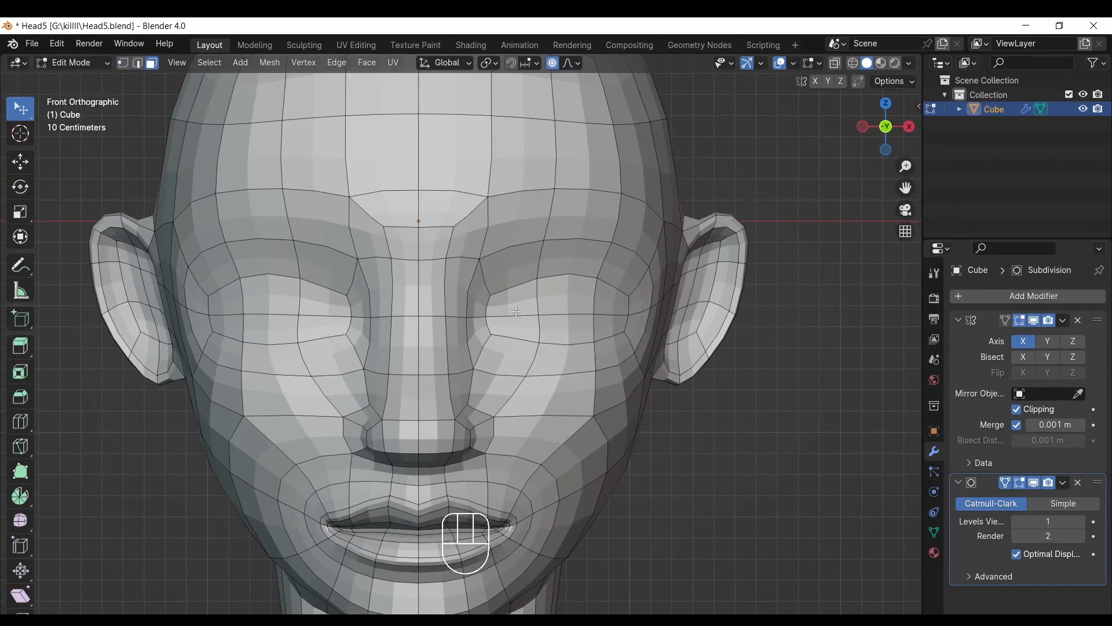
pyautogui.click(601, 314)
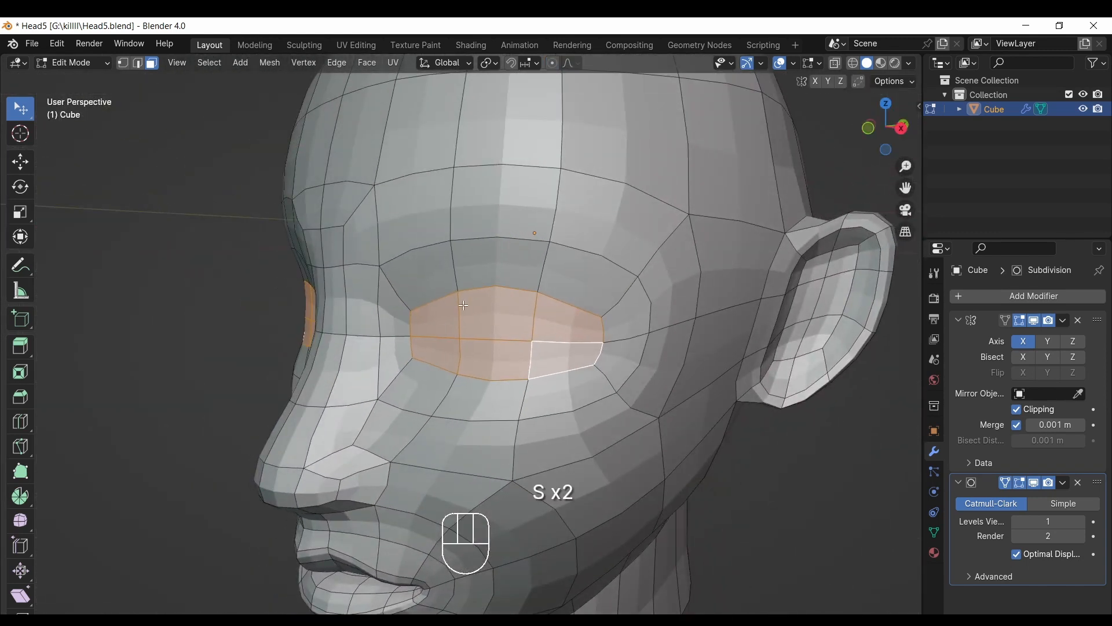
pyautogui.press('i')
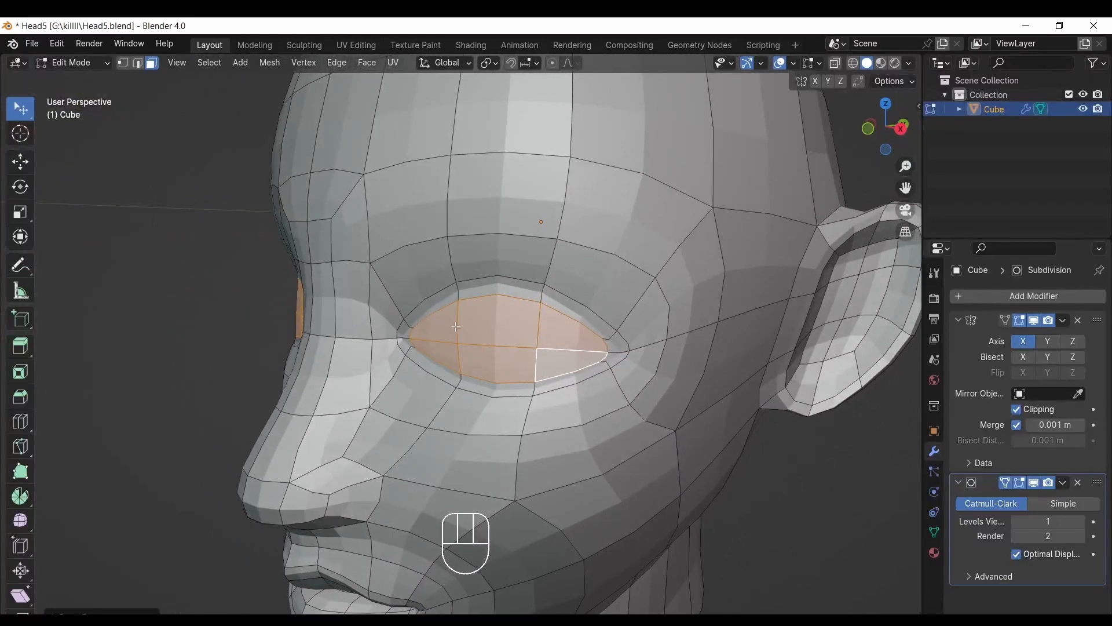
pyautogui.press('e')
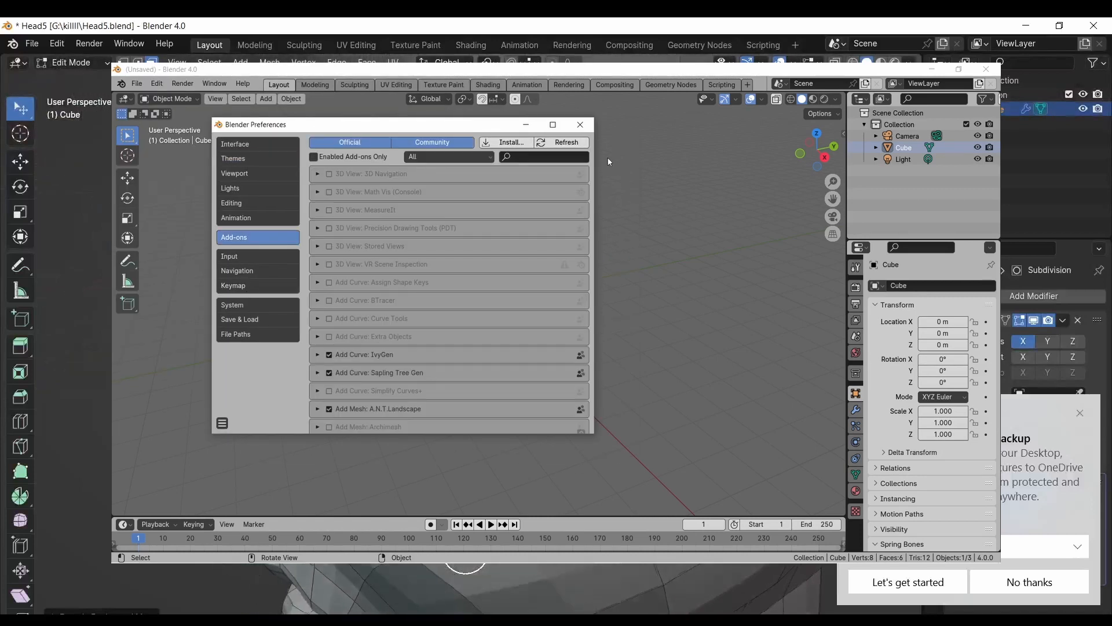
# Push the almond eye faces back into the head to form recessed sockets.
pyautogui.write('loop')
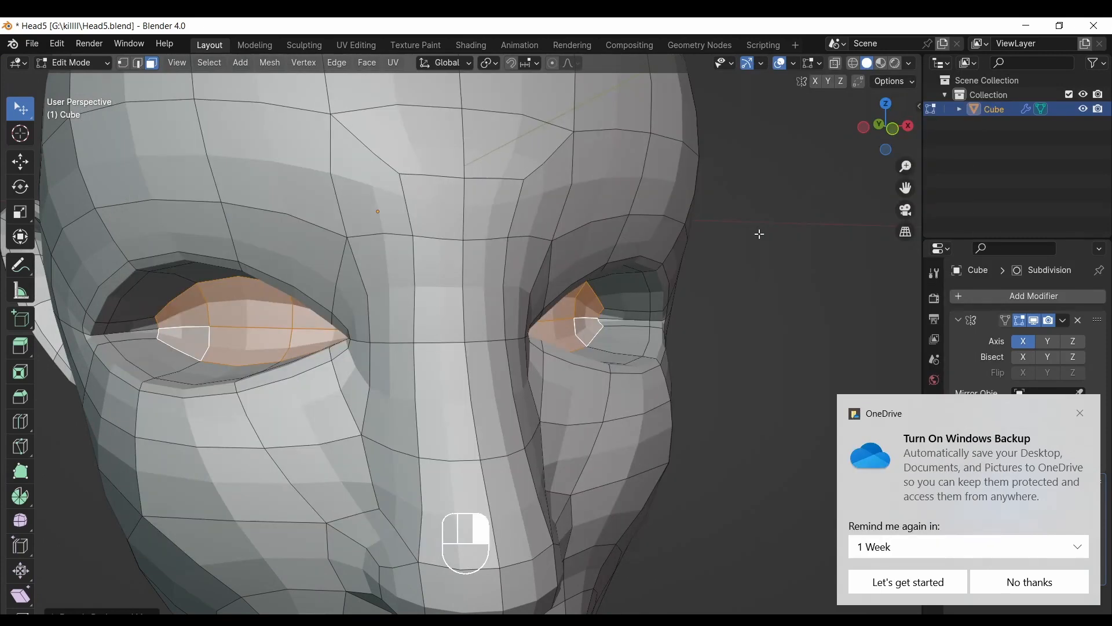
pyautogui.click(672, 202)
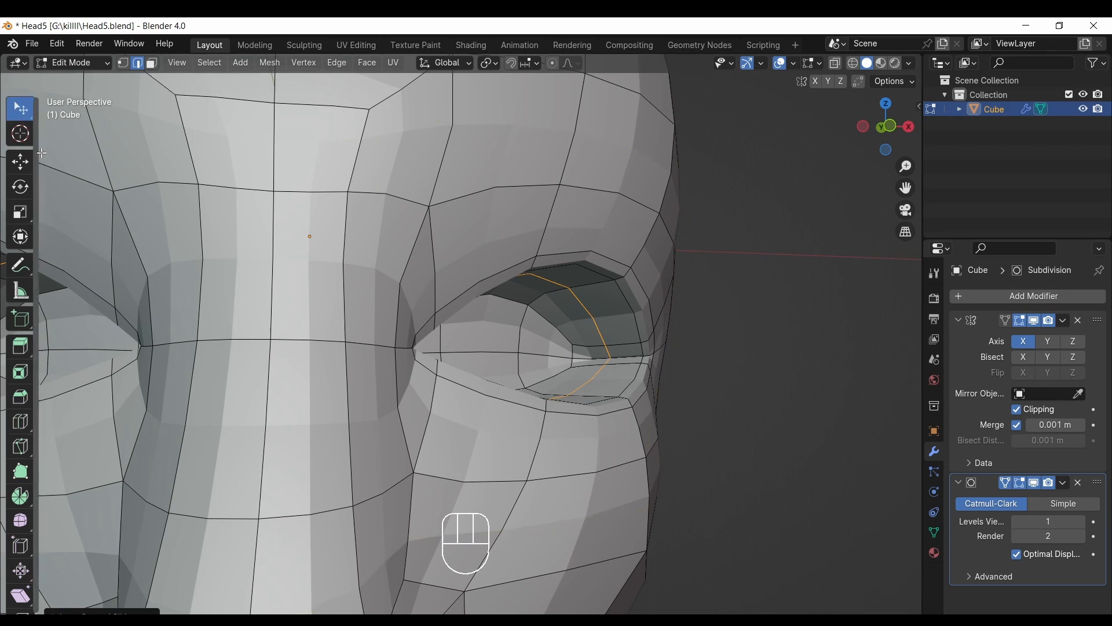
# Fold the open eye-hole rim loop inward with shrink/fatten.
pyautogui.press('alt+s')
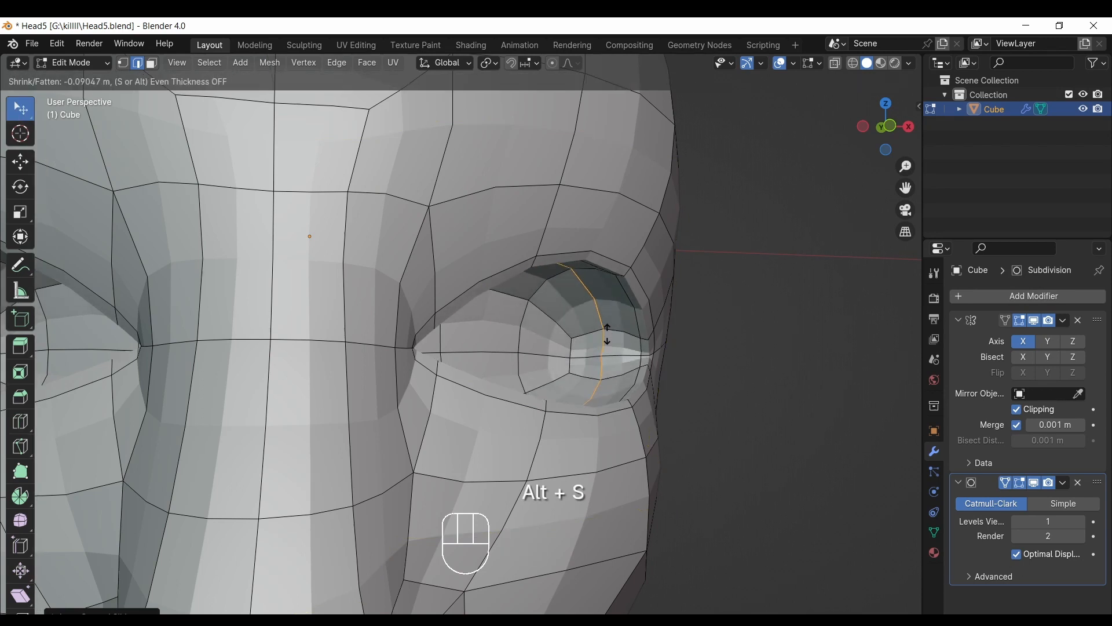
pyautogui.press('s')
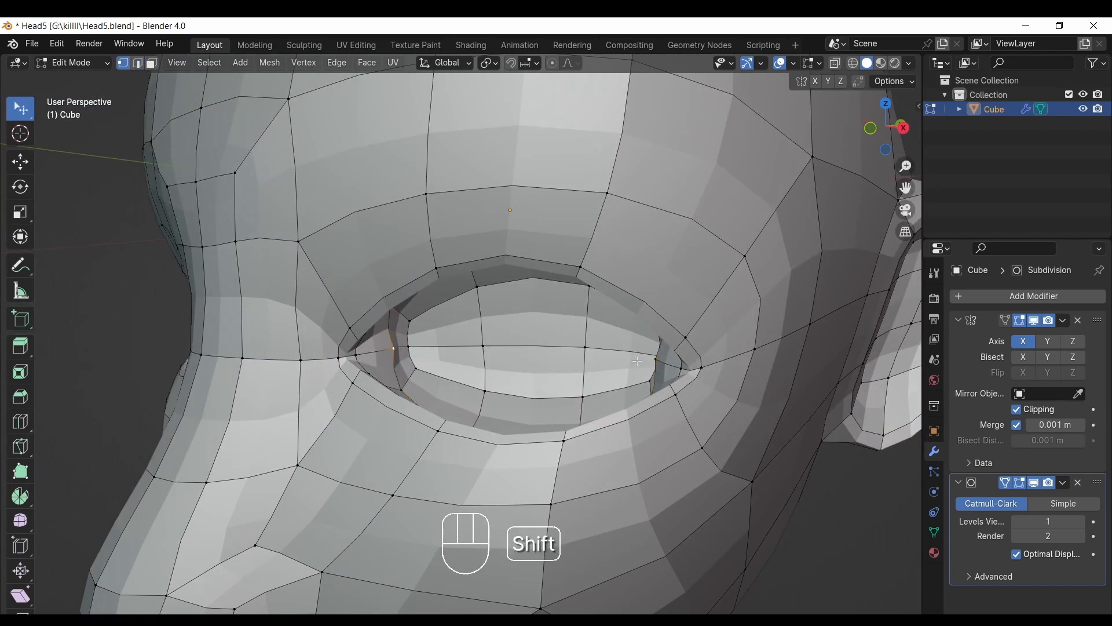
pyautogui.press('alt+s')
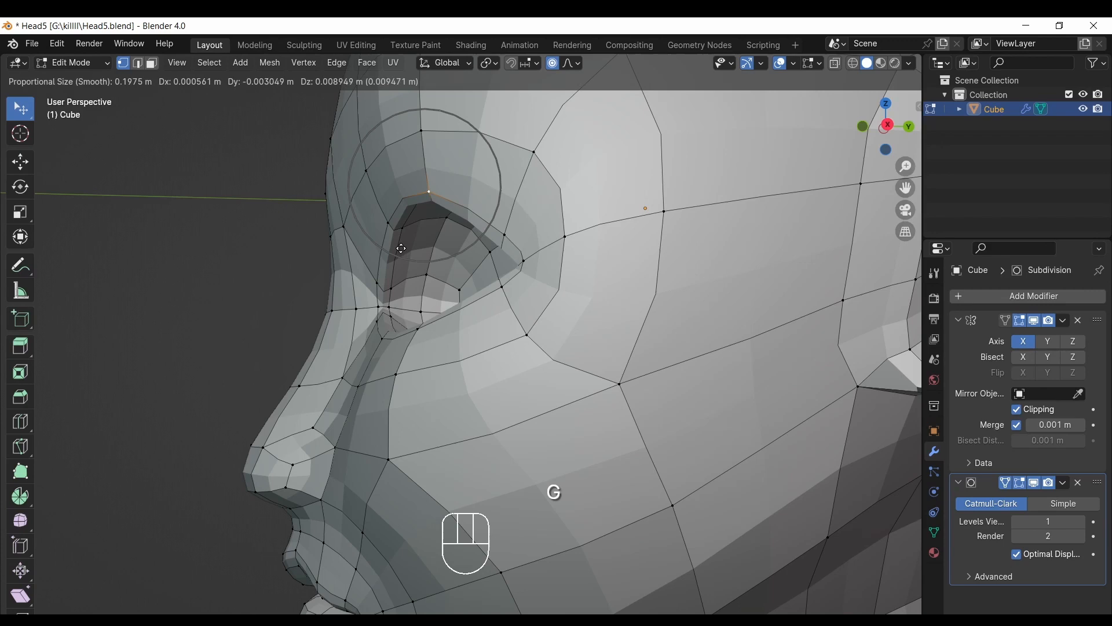
# Nudge the inner eye corners, nose bridge and ear-area vertices to refine the face.
pyautogui.press('y')
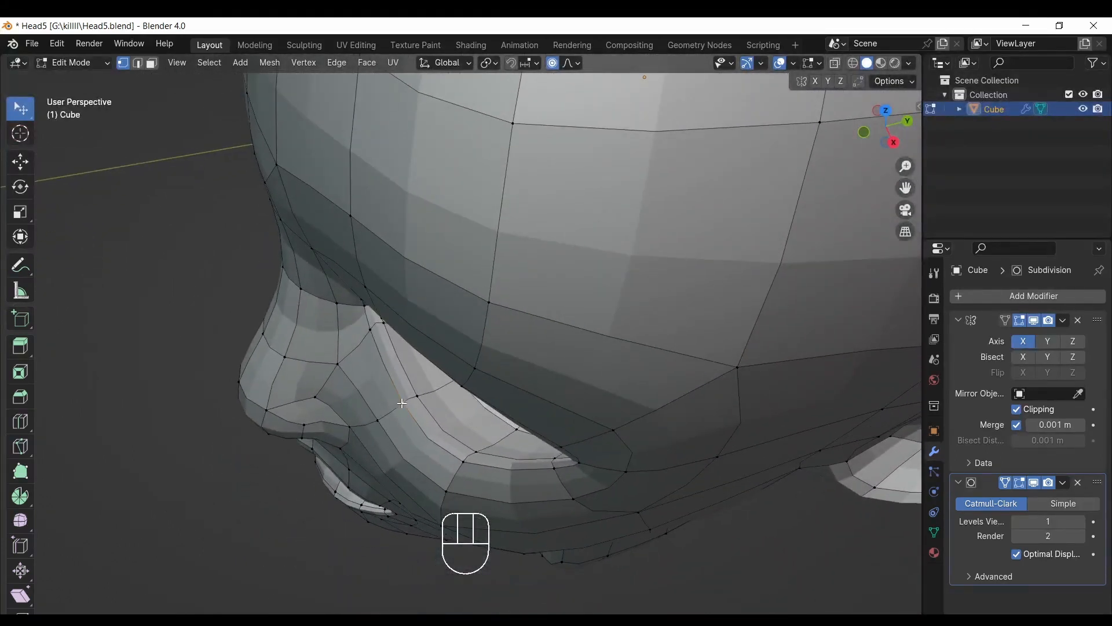
pyautogui.press('g')
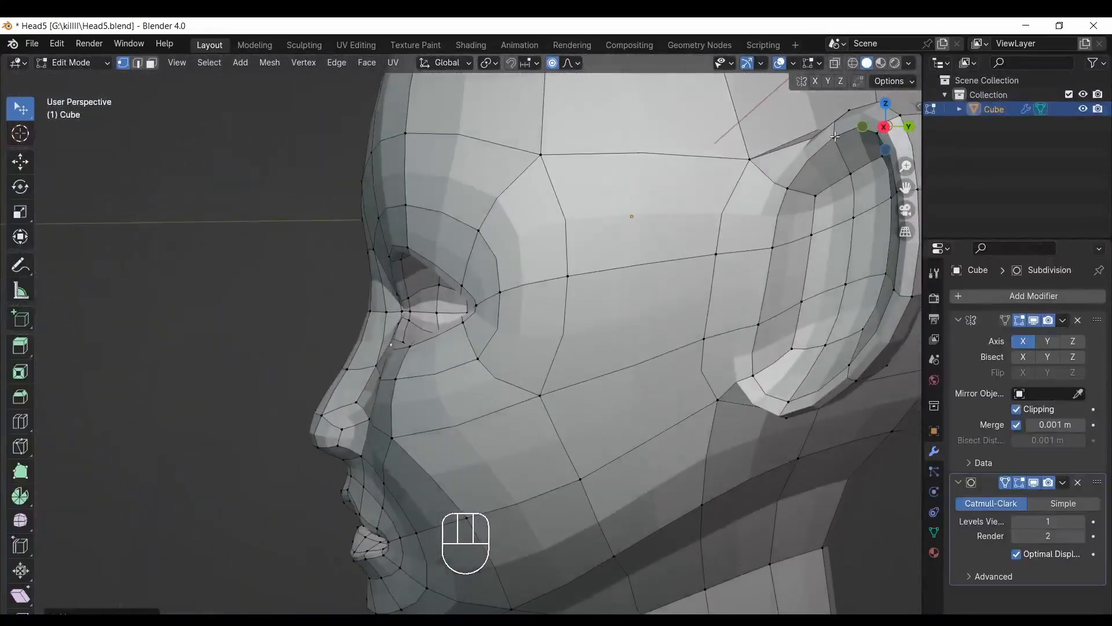
pyautogui.press('ctrl+z')
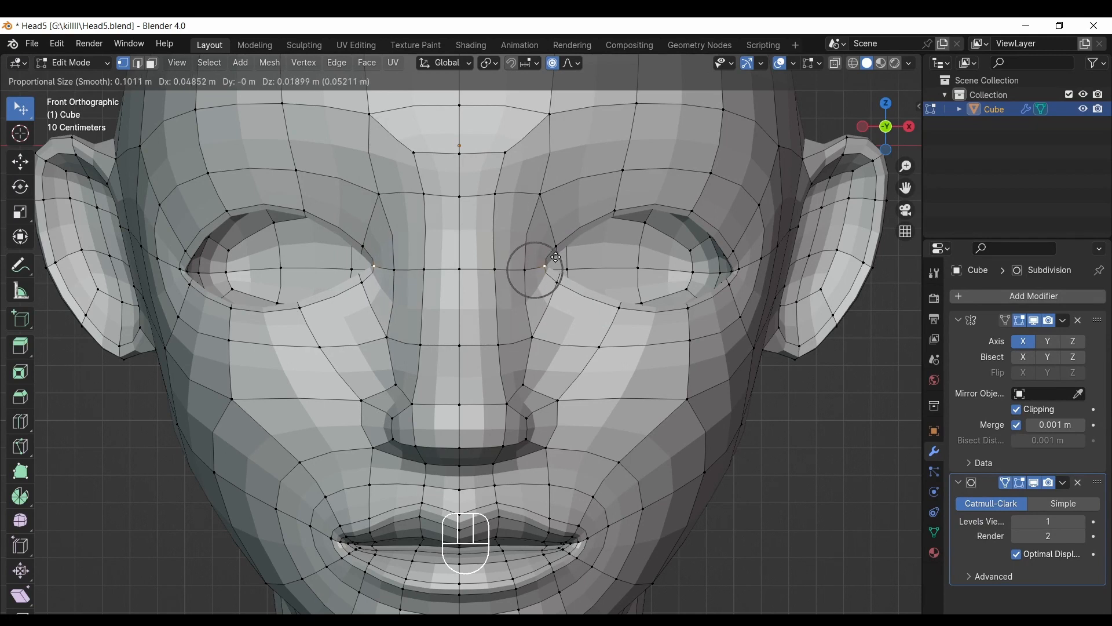
pyautogui.press('x')
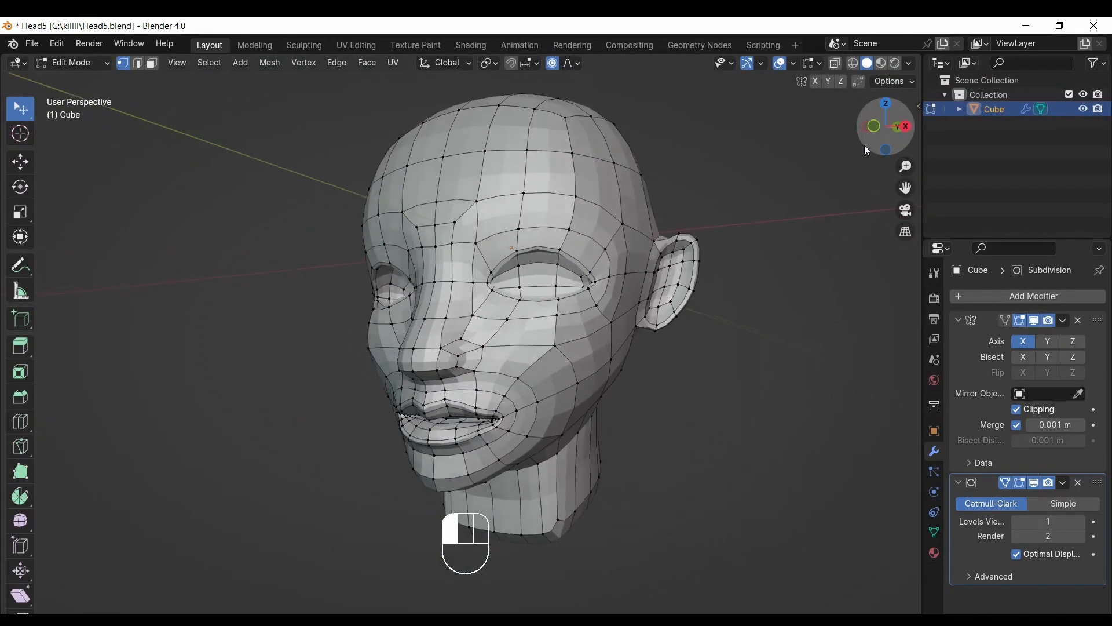
# Save the head model as the new incremental file Head6.
pyautogui.click(31, 43)
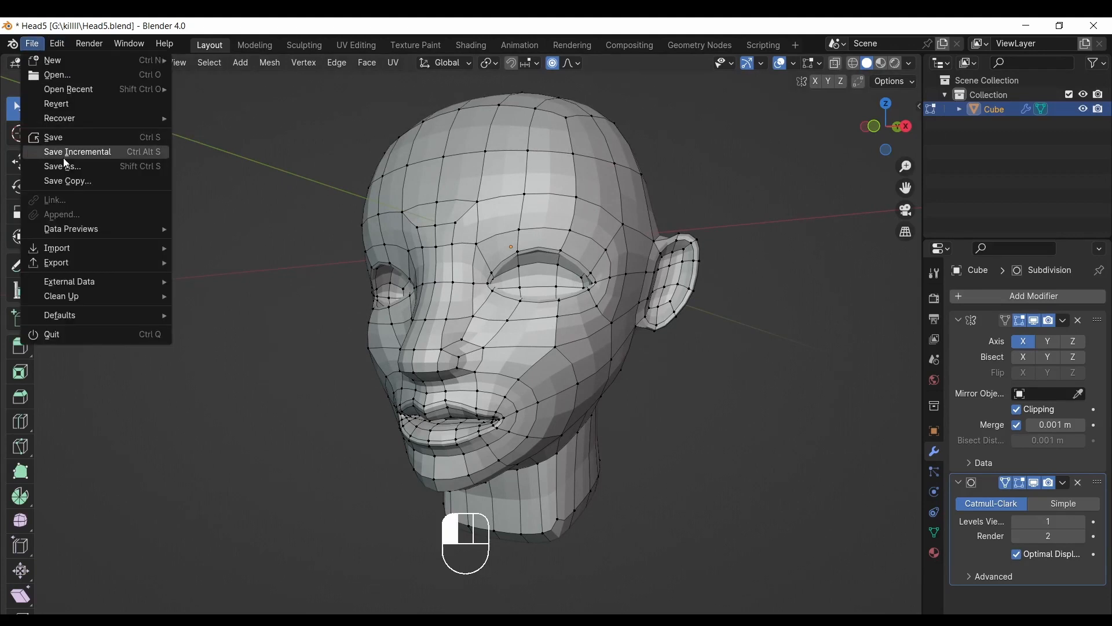
pyautogui.click(78, 152)
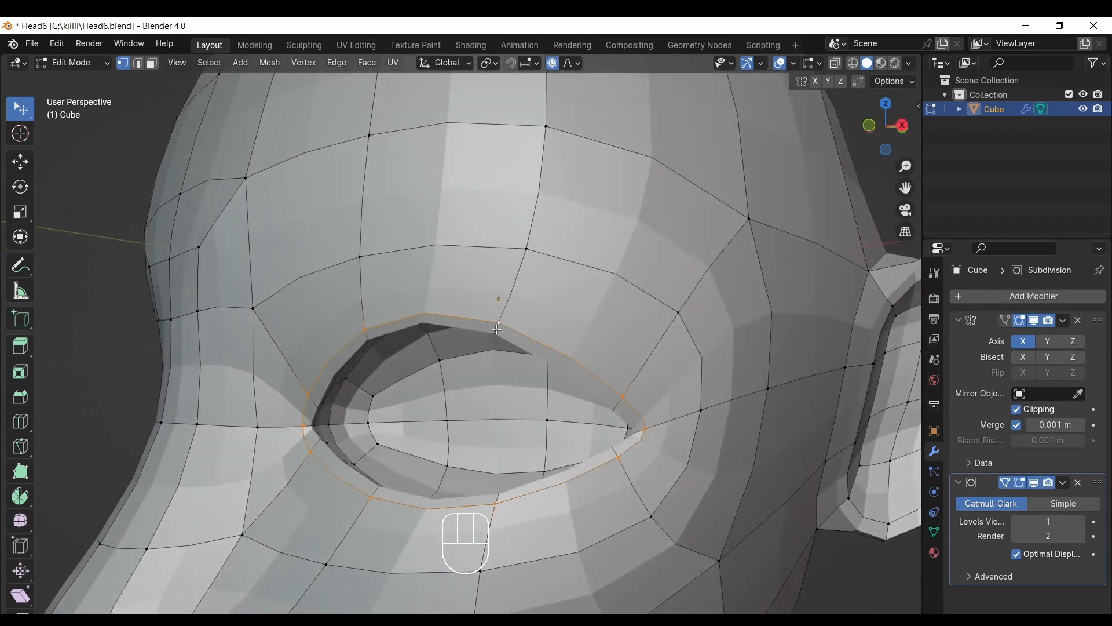
# Add an inset ring to the eye rim and slide its corner vertices to shape a deeper socket.
pyautogui.moveTo(497, 327); pyautogui.dragTo(482, 284)
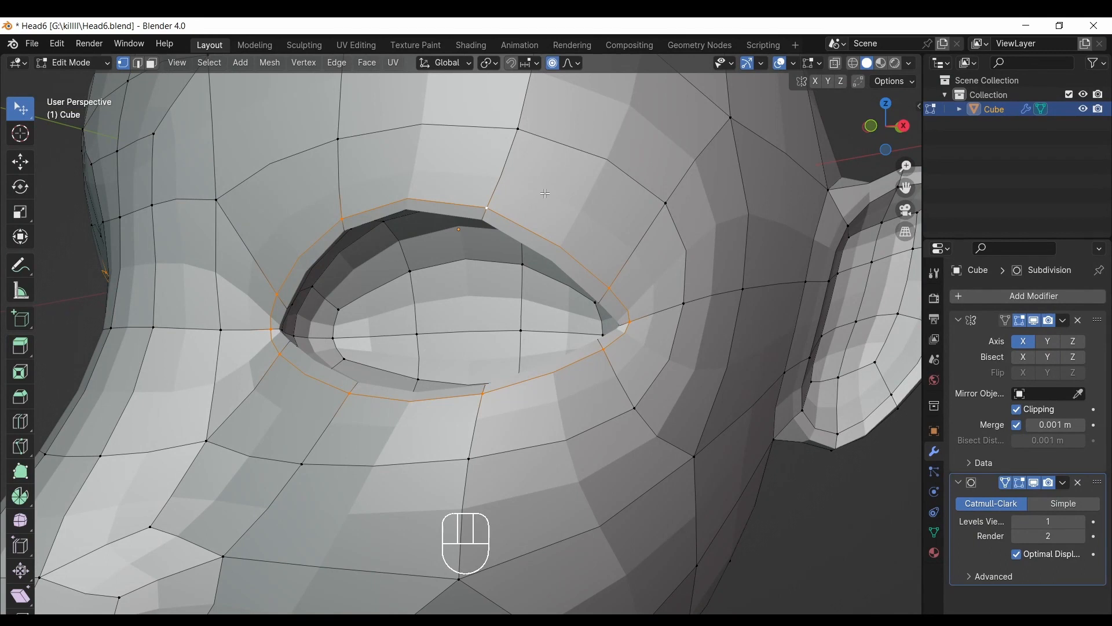
pyautogui.press('g')
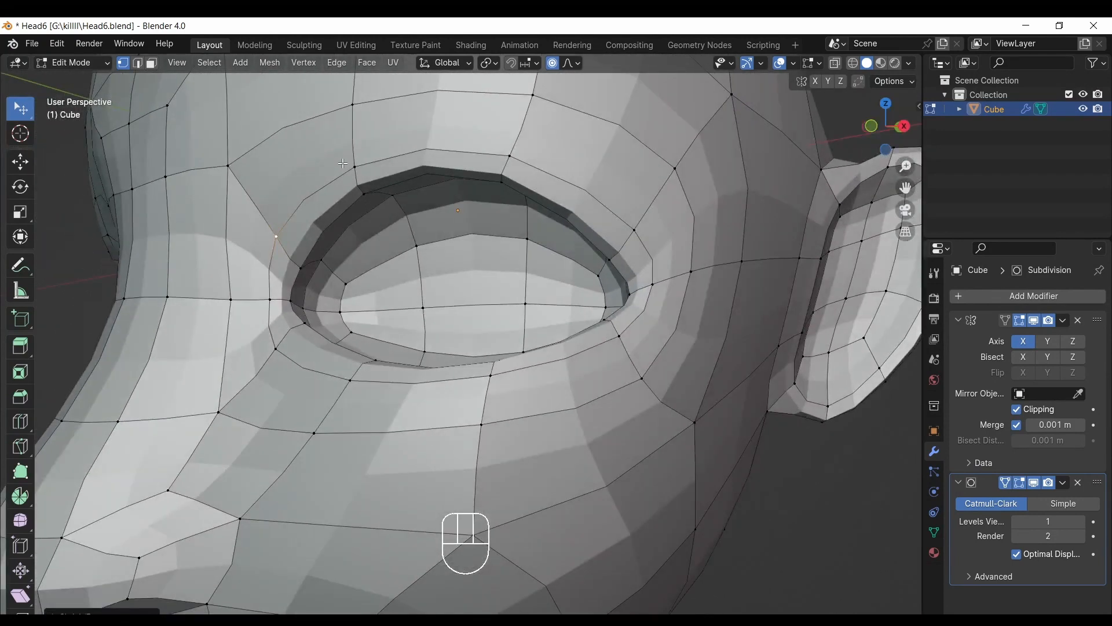
pyautogui.press('alt+s')
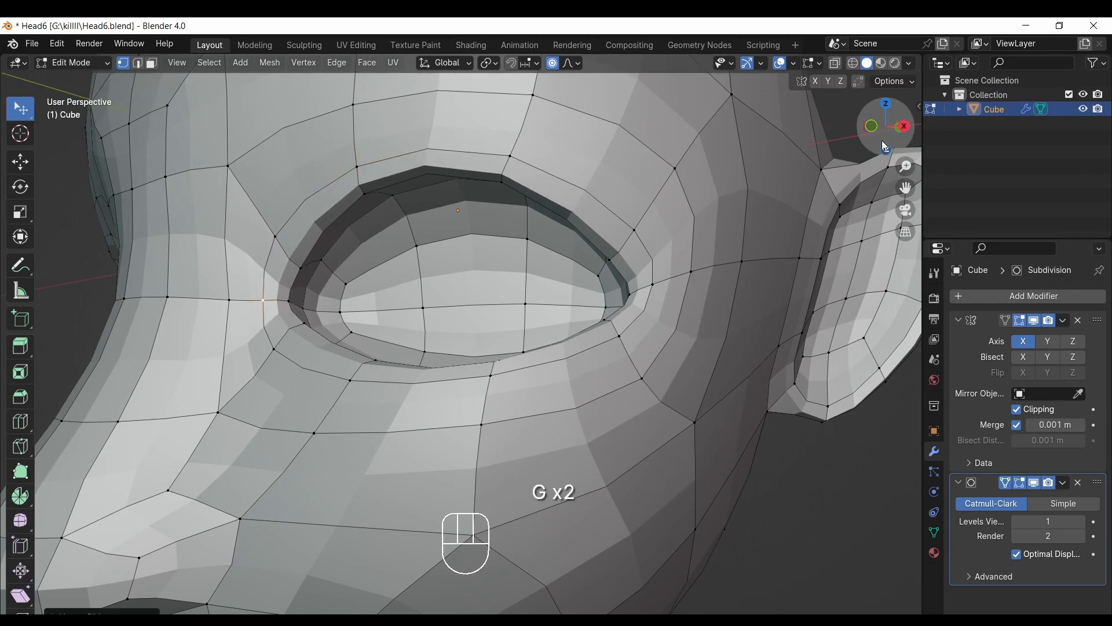
pyautogui.press('alt+s')
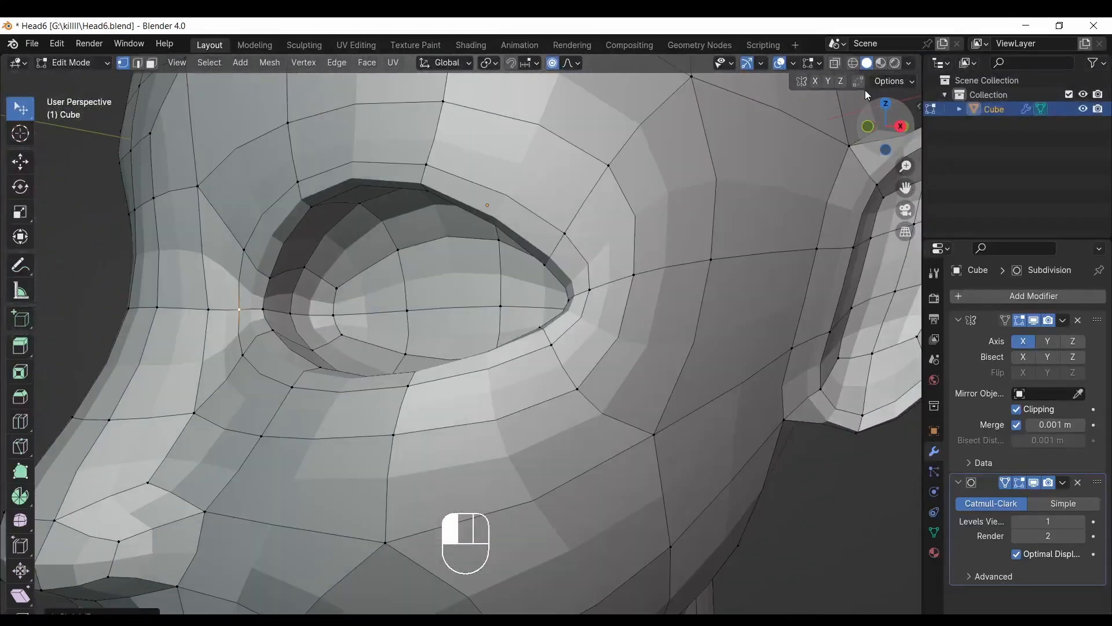
pyautogui.press('alt+s')
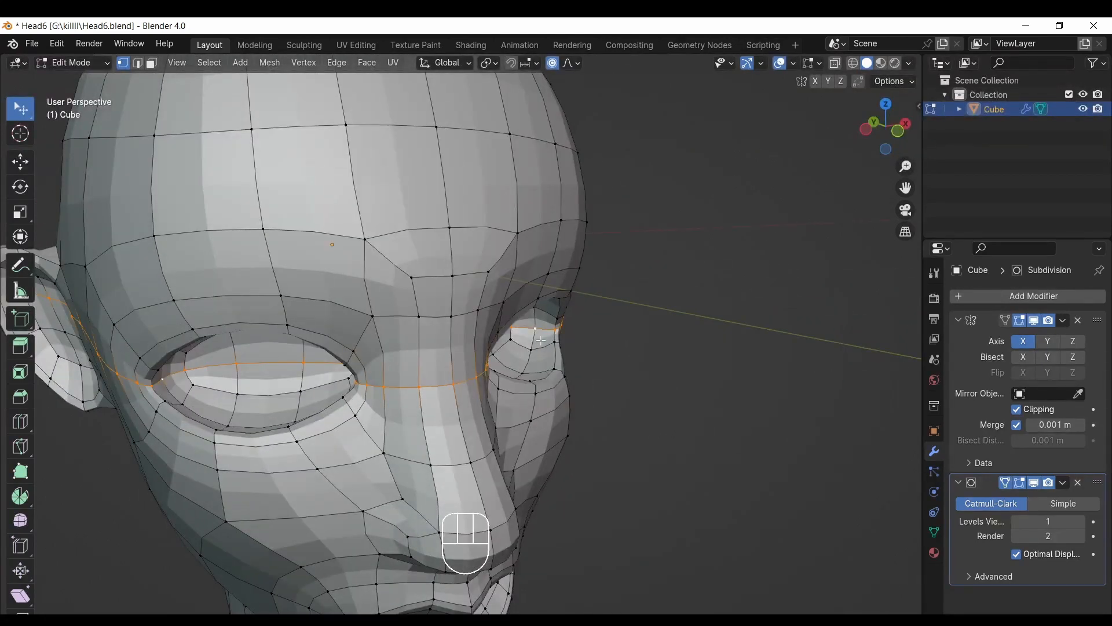
# Inset and push the ear's inner faces inward, leaving a raised outer rim around a bowl.
pyautogui.press('alt+s')
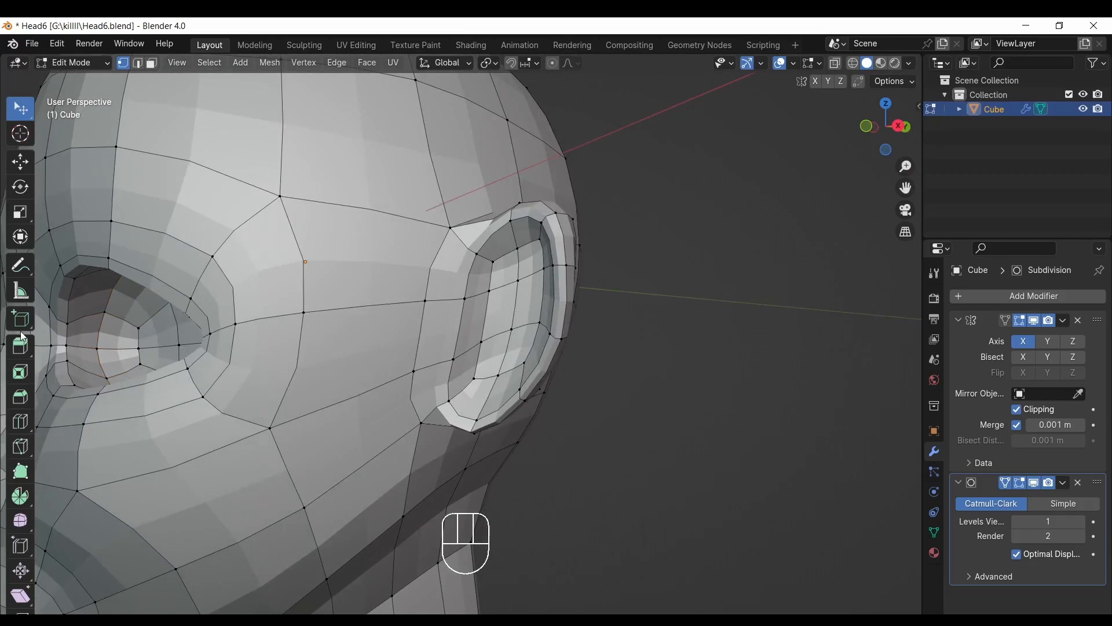
pyautogui.click(20, 420)
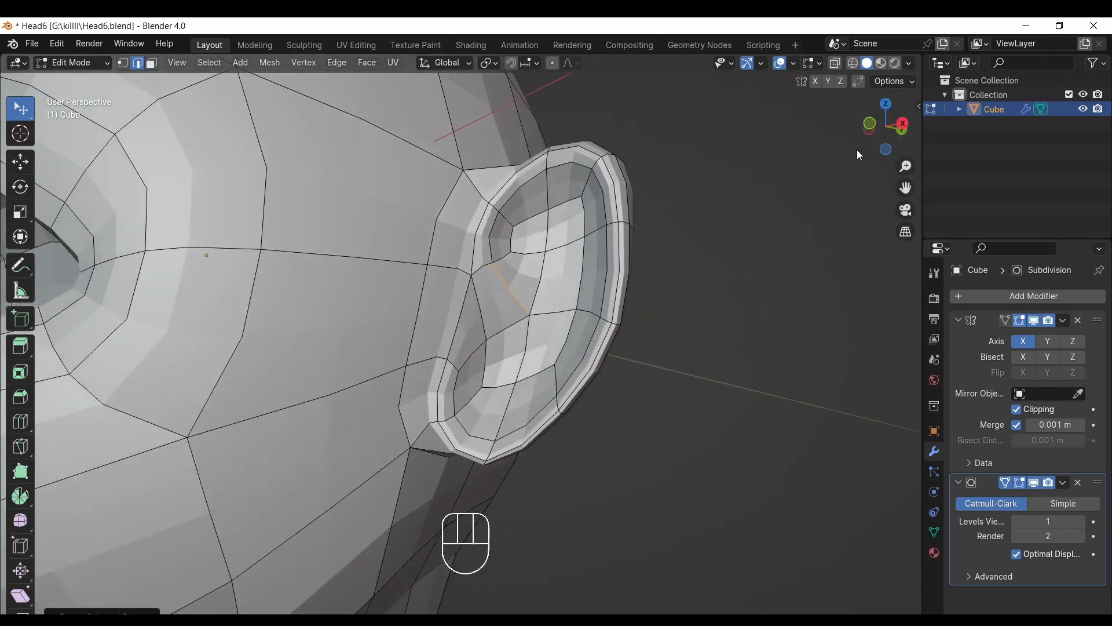
# Cut a new edge across the upper ear bowl, undoing a bad knife cut along the way.
pyautogui.click(555, 258)
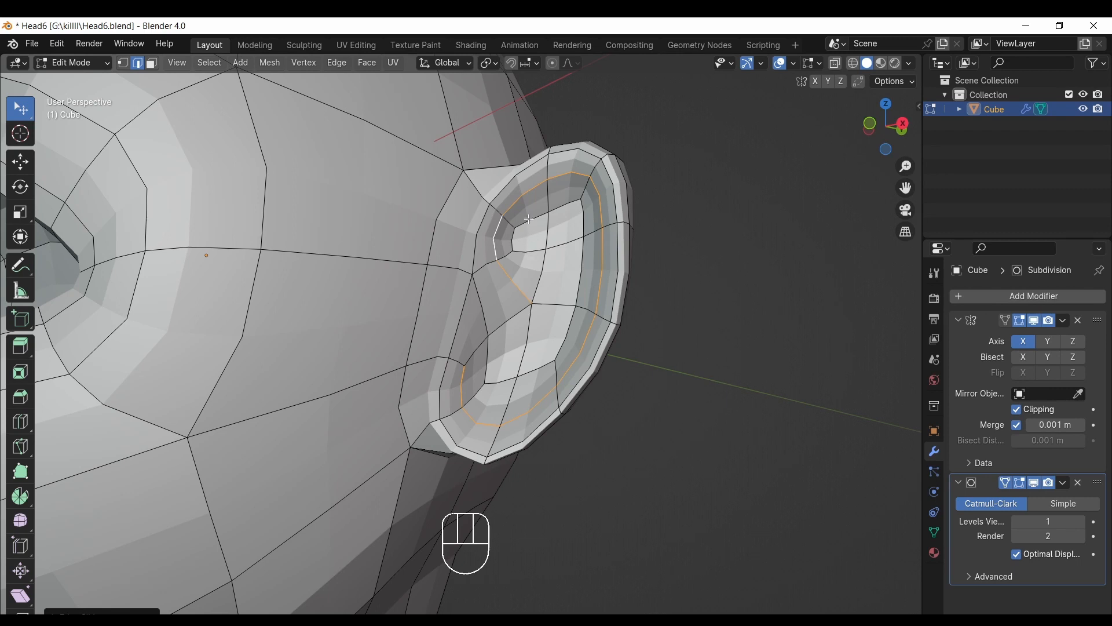
pyautogui.moveTo(523, 234)
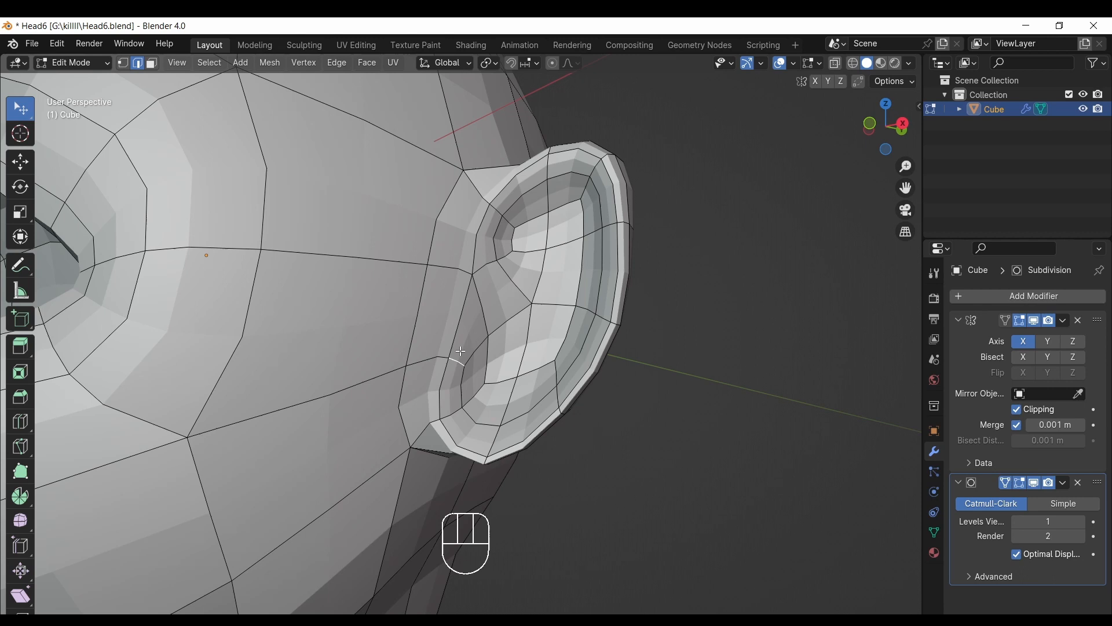
pyautogui.press('g')
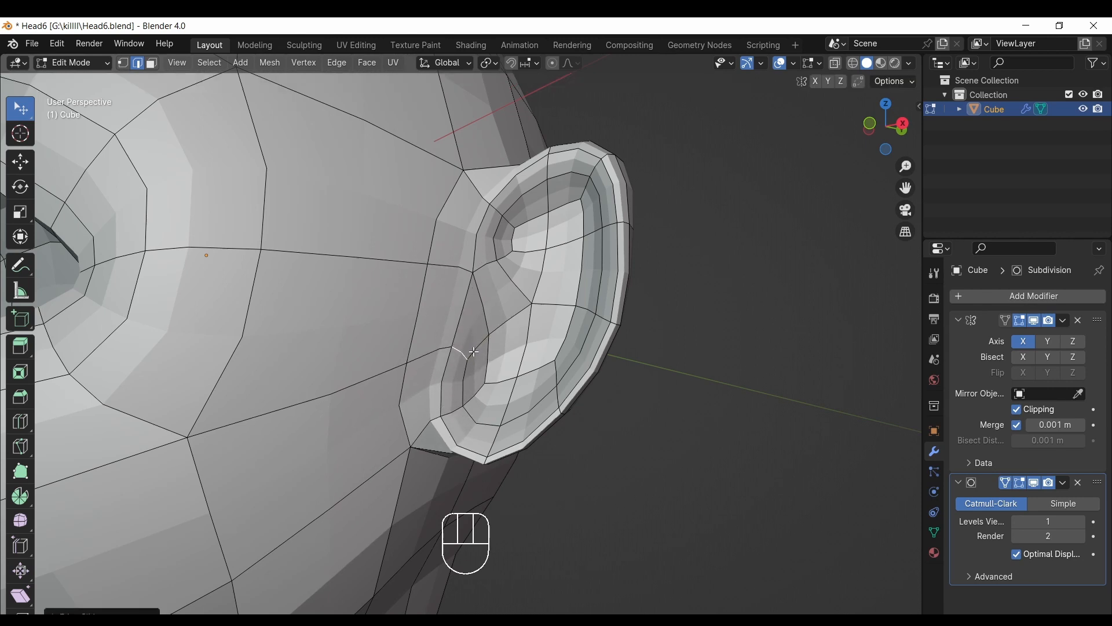
pyautogui.press('g')
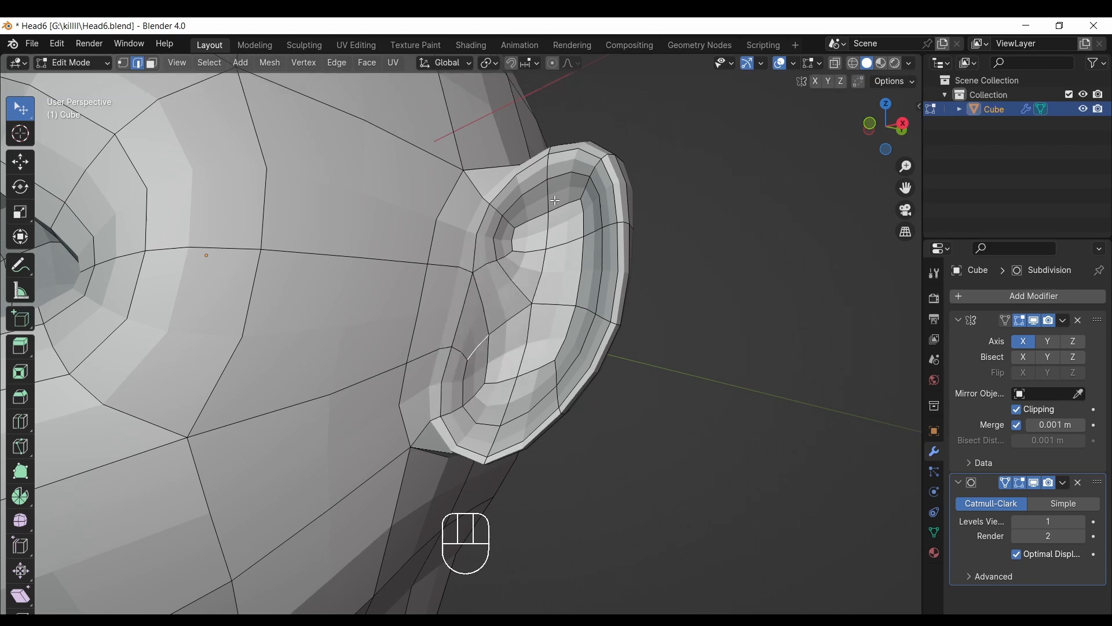
pyautogui.press('ctrl+z')
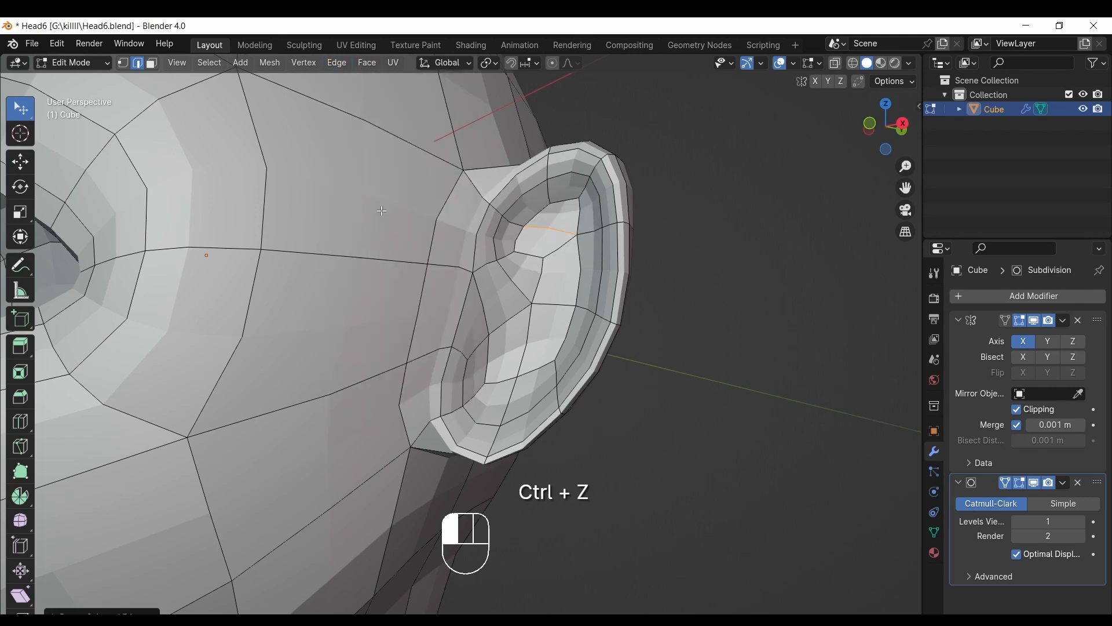
pyautogui.press('ctrl+z')
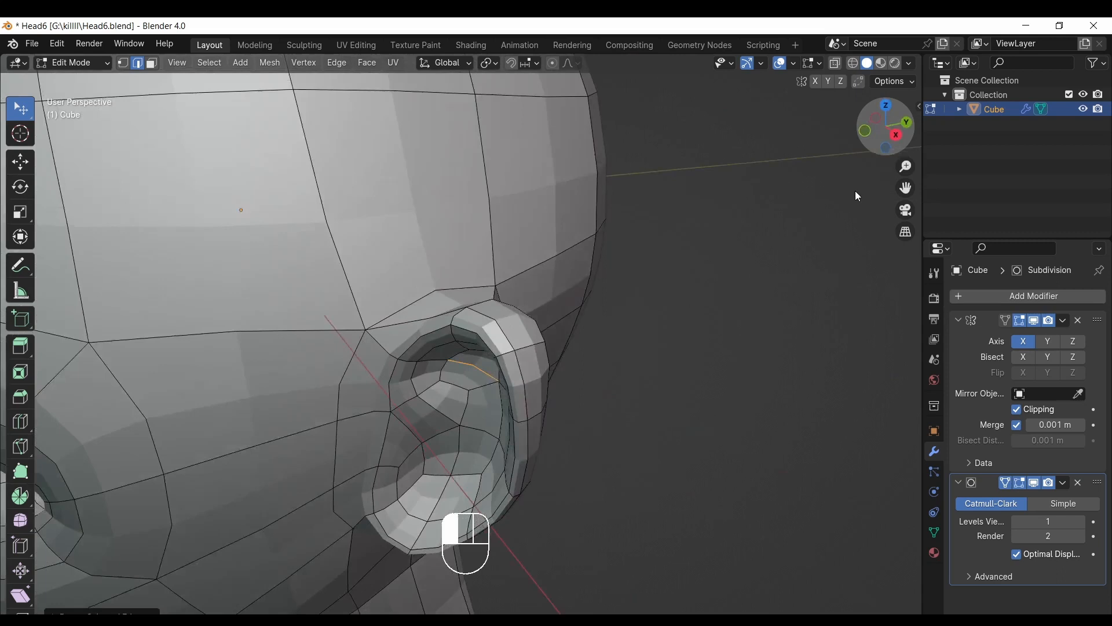
pyautogui.press('g')
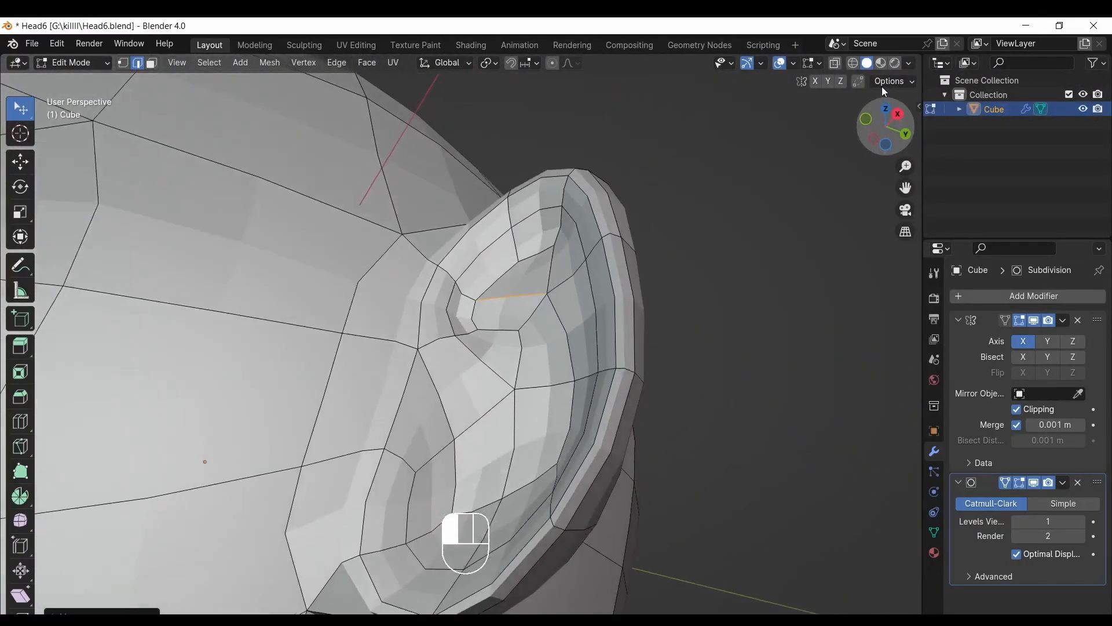
# Pull the upper-bowl ridge vertices along their normals into the top branch of the ear's Y ridge.
pyautogui.press('g')
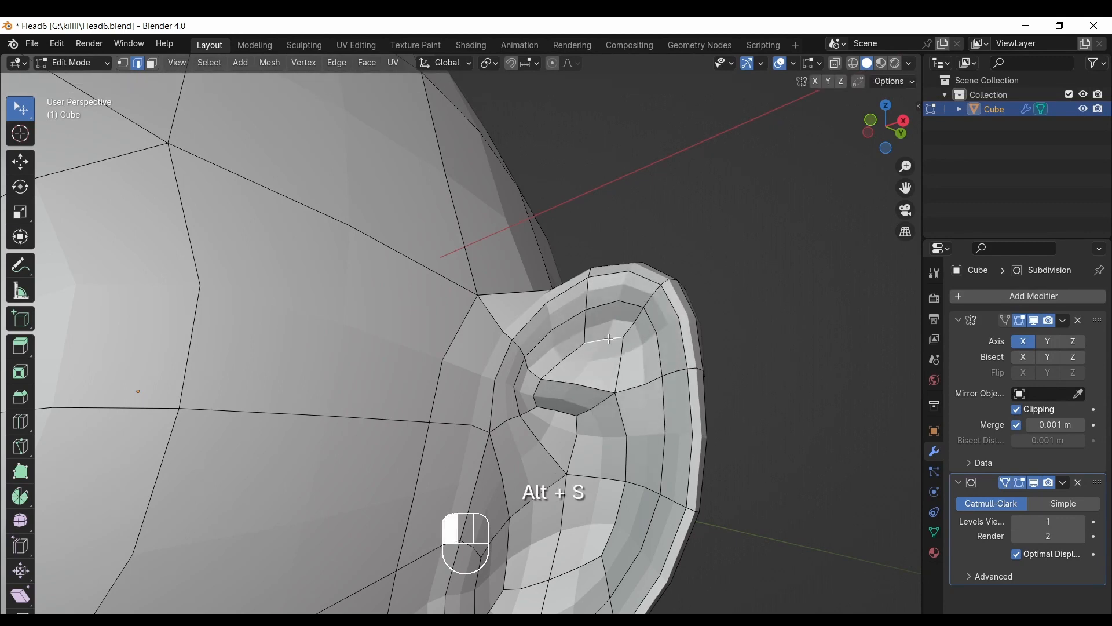
pyautogui.press('alt+s')
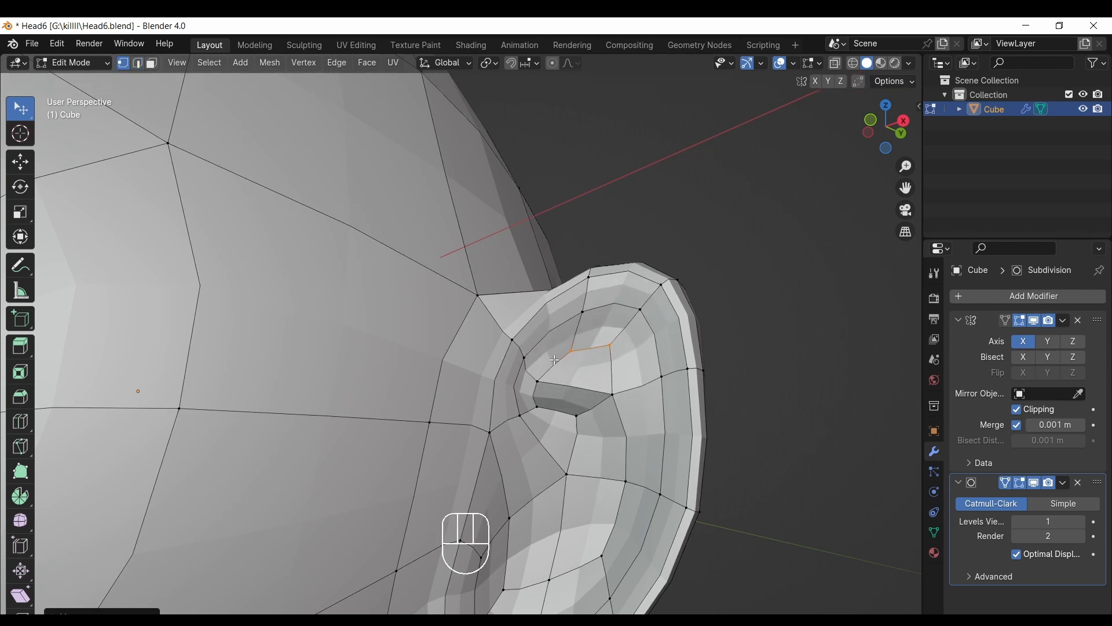
pyautogui.press('ctrl+z')
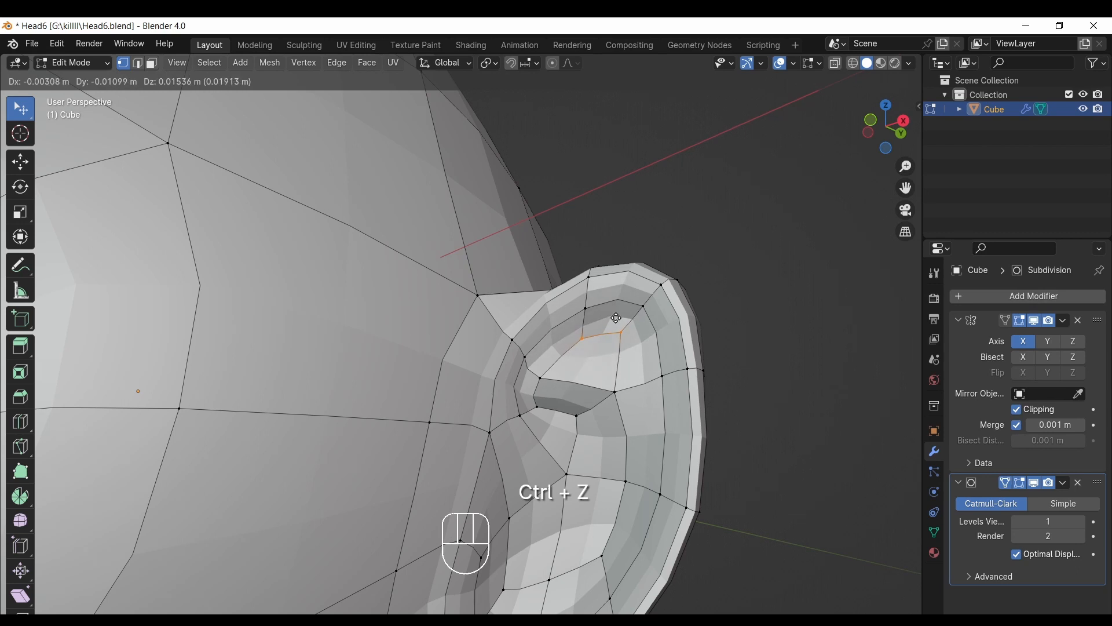
pyautogui.press('ctrl+z')
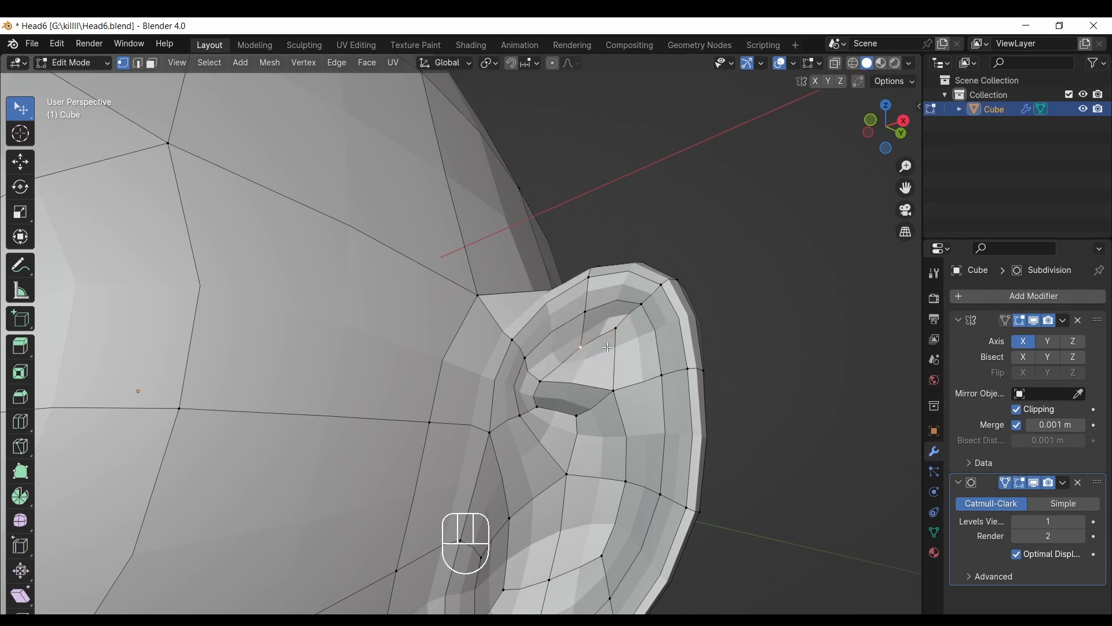
pyautogui.press('alt+s')
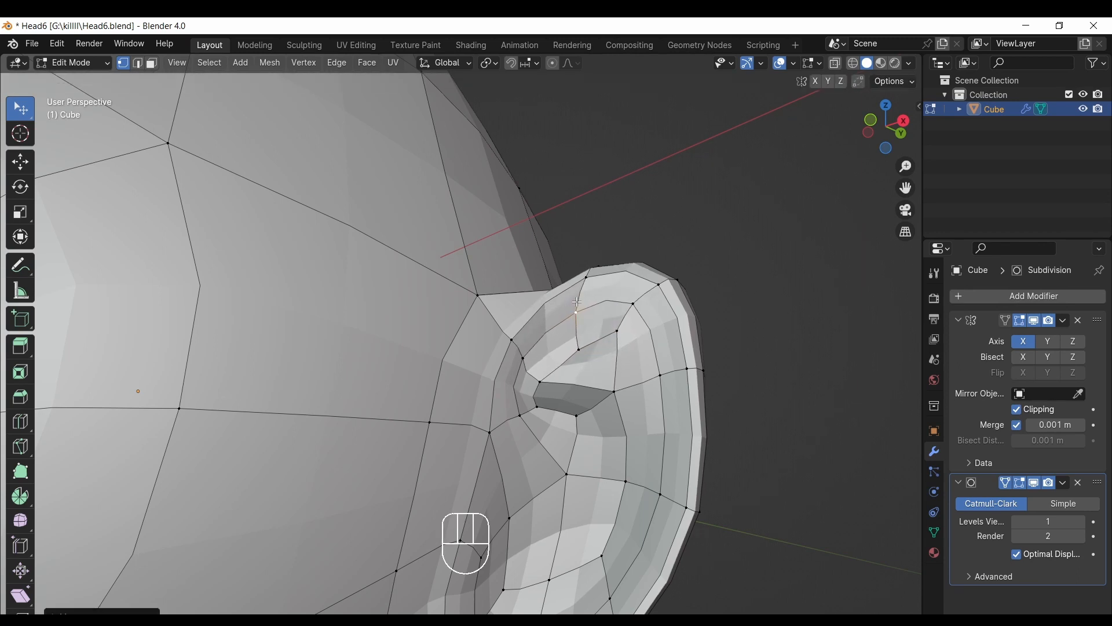
pyautogui.click(779, 63)
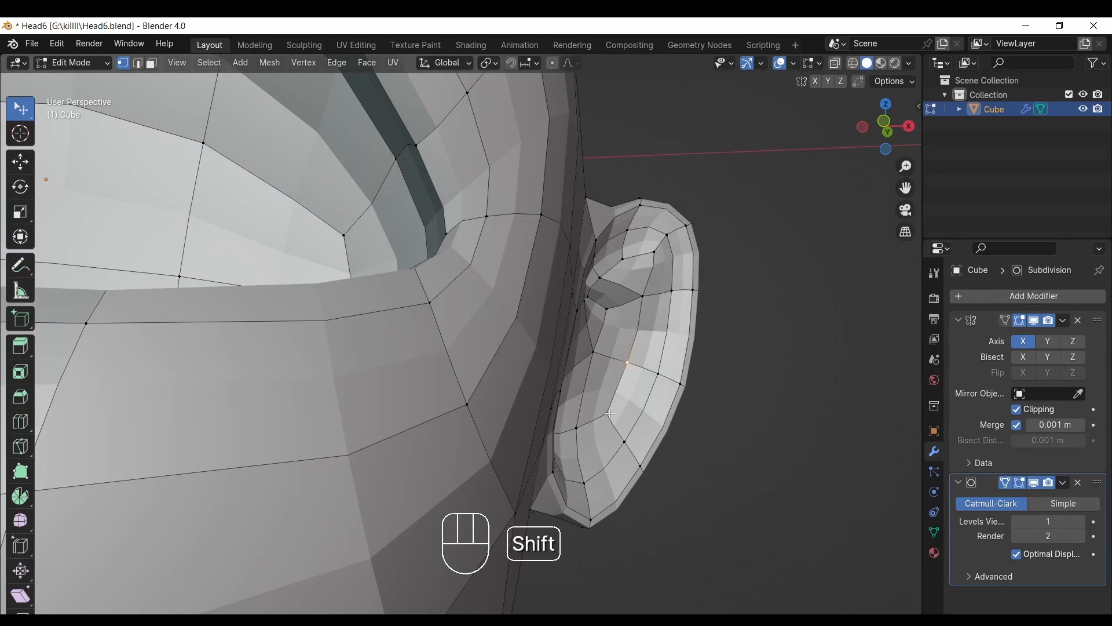
# Grab and scale the inner ear face to carve a recessed hollow in the lower ear bowl.
pyautogui.press('alt+s')
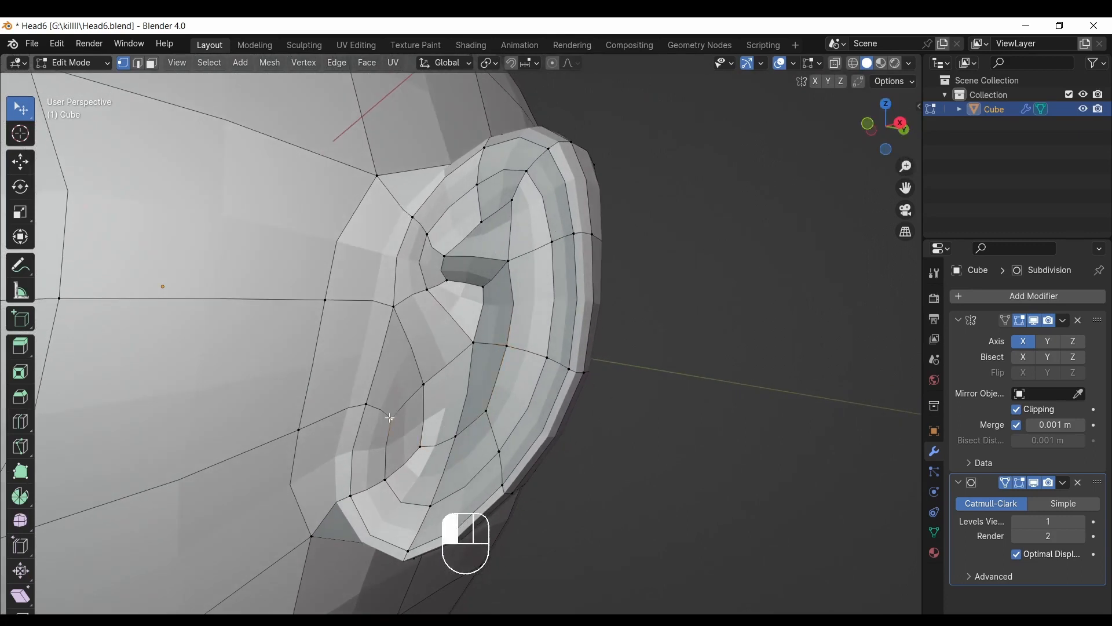
pyautogui.press('g')
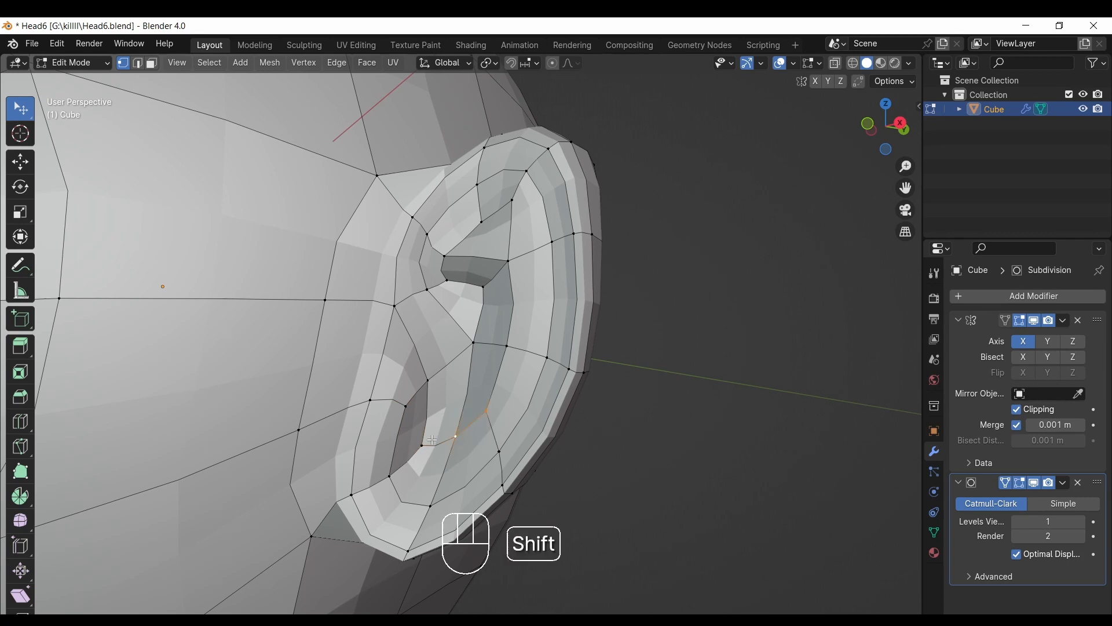
pyautogui.press('alt+s')
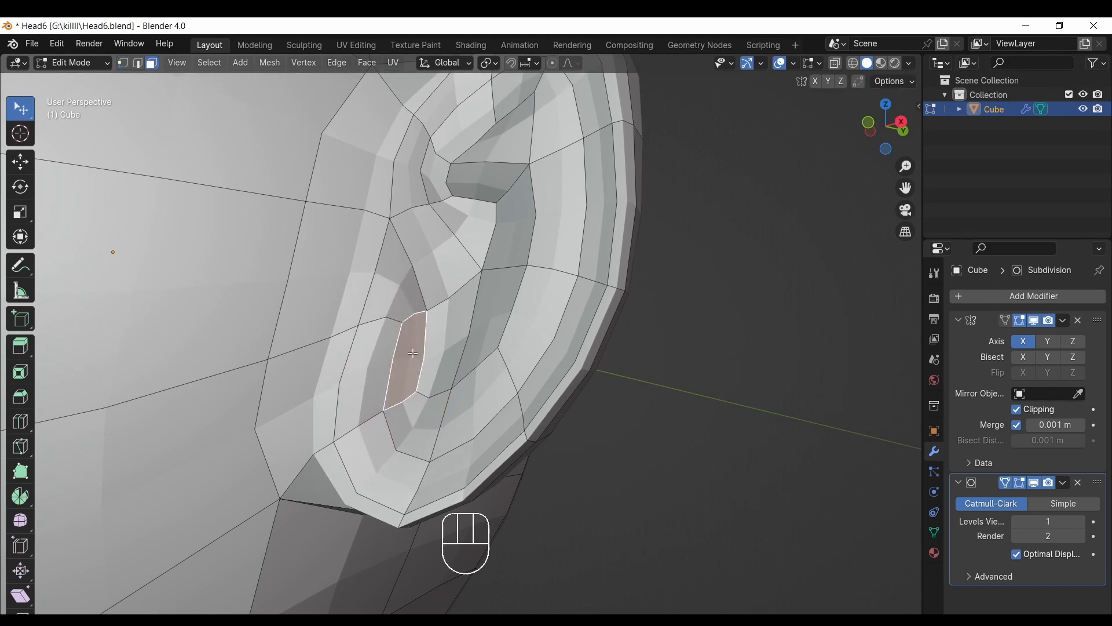
pyautogui.moveTo(428, 352)
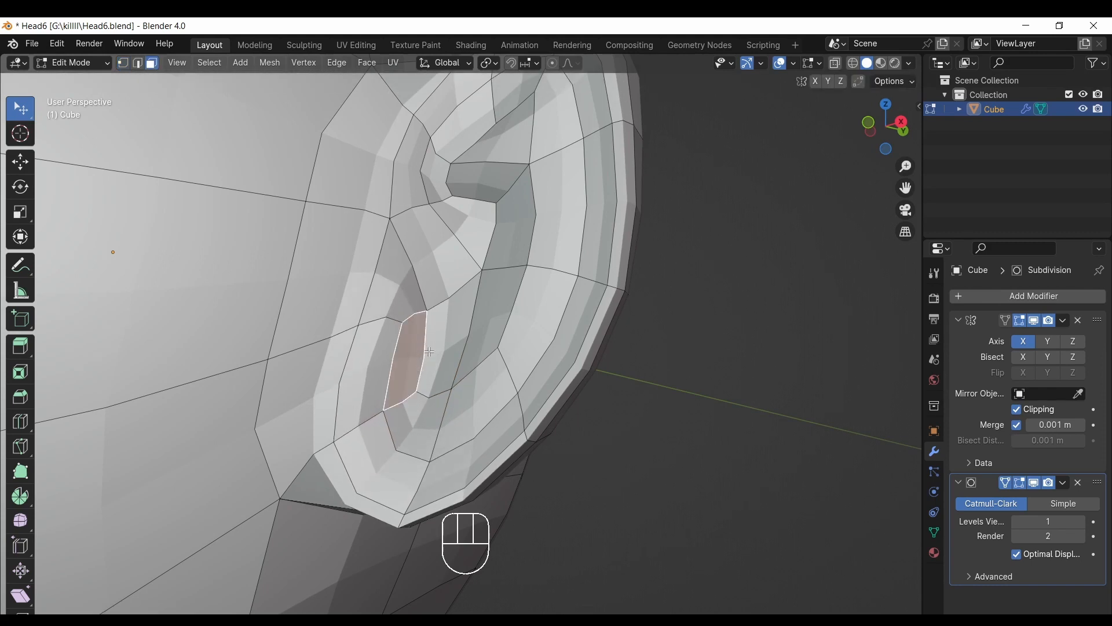
pyautogui.press('s')
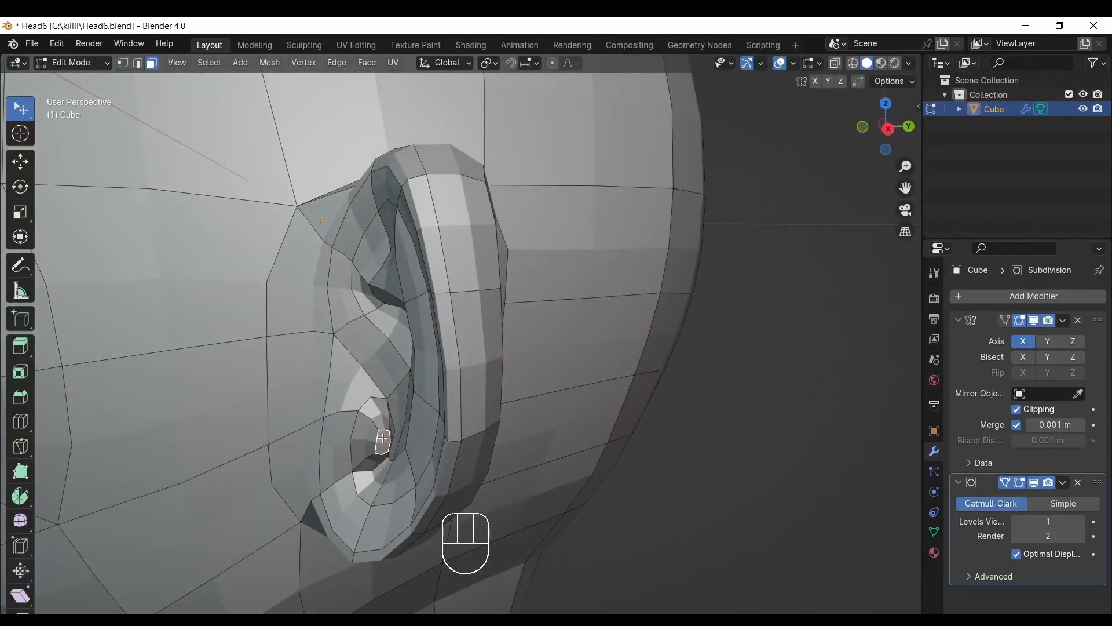
# Reposition the inner ear bowl vertices and pull the vertex where the ear meets the jaw.
pyautogui.moveTo(381, 438); pyautogui.dragTo(362, 391)
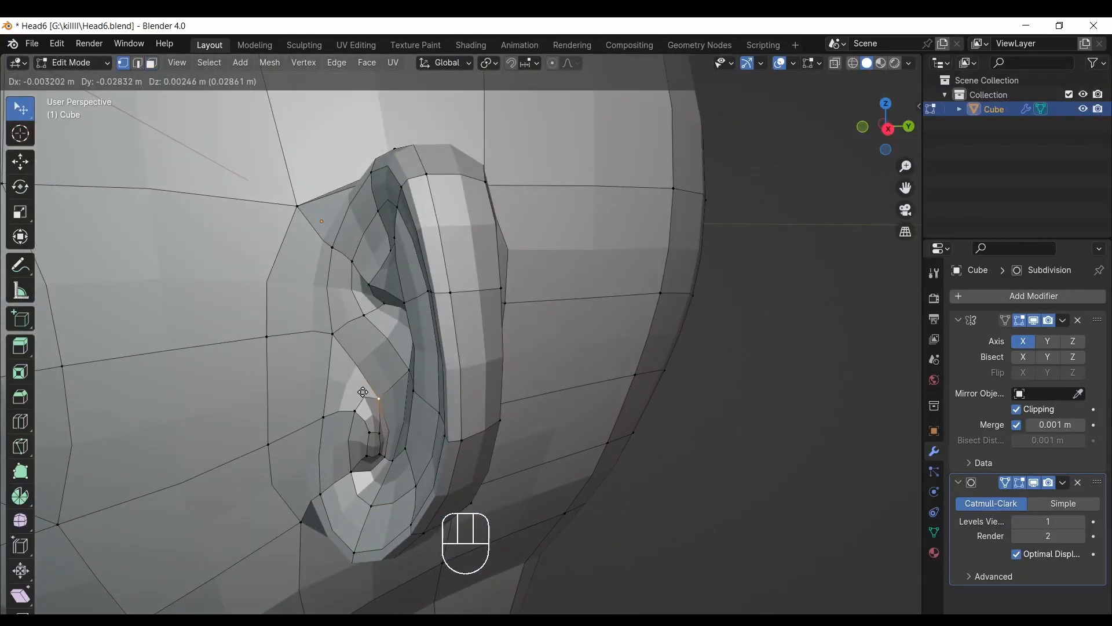
pyautogui.moveTo(363, 391); pyautogui.dragTo(358, 437)
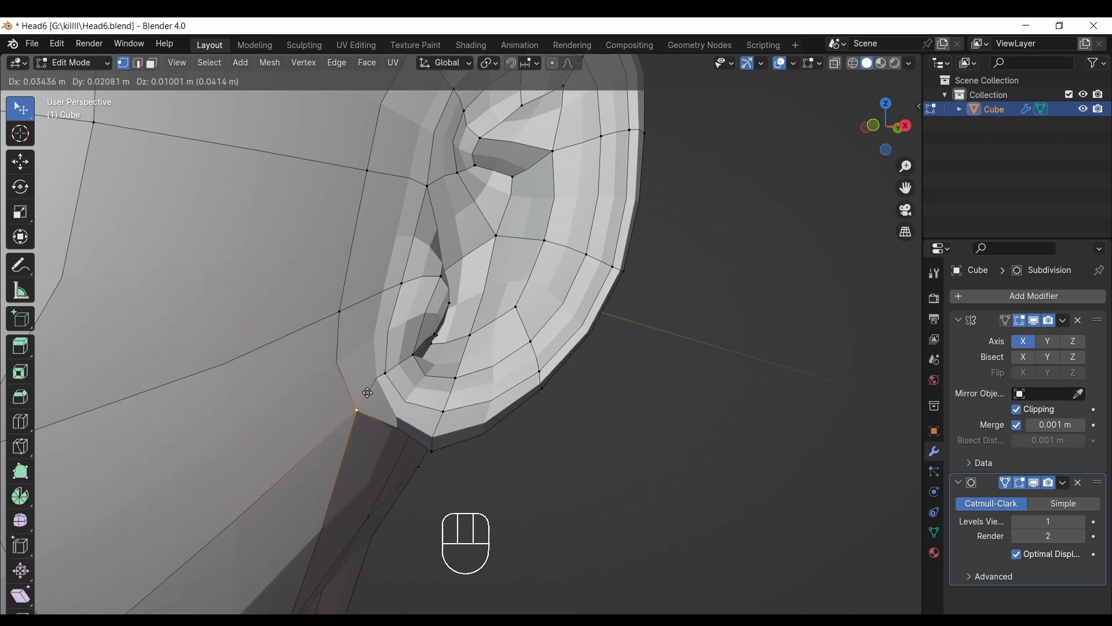
pyautogui.moveTo(368, 393); pyautogui.dragTo(485, 361)
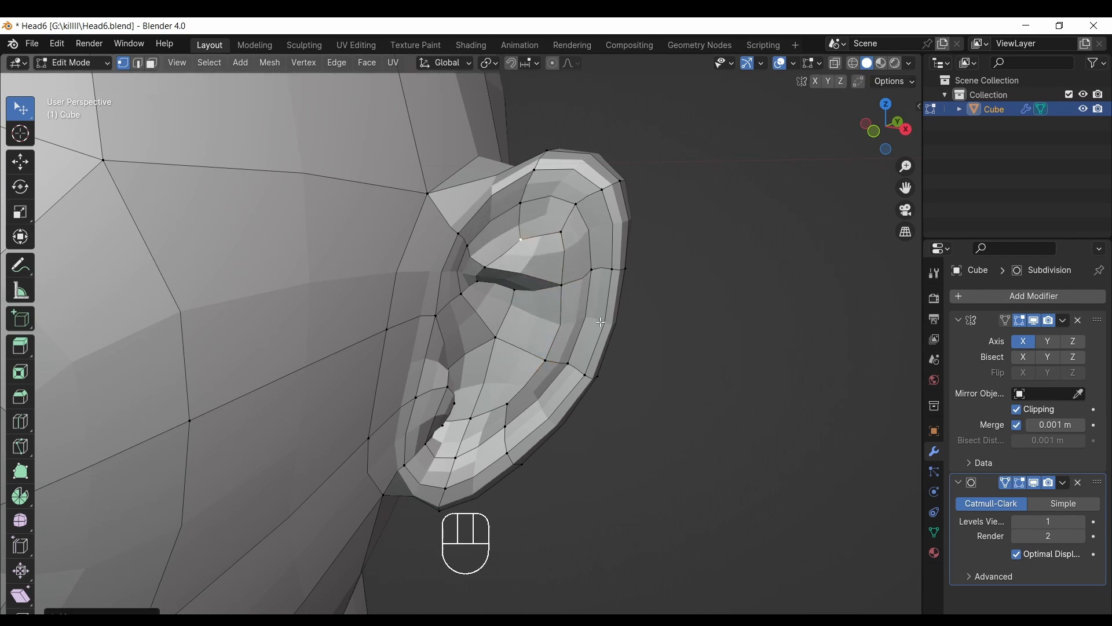
# Check the ear from other angles and select an inner ear vertex for further adjustment.
pyautogui.moveTo(601, 320); pyautogui.dragTo(577, 277)
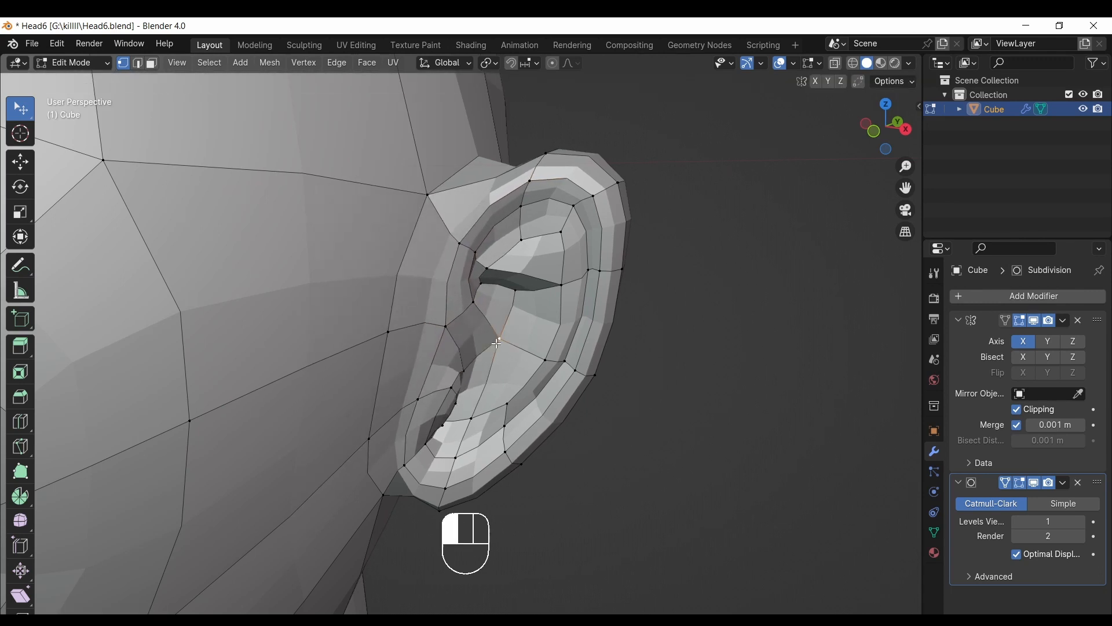
pyautogui.click(428, 197)
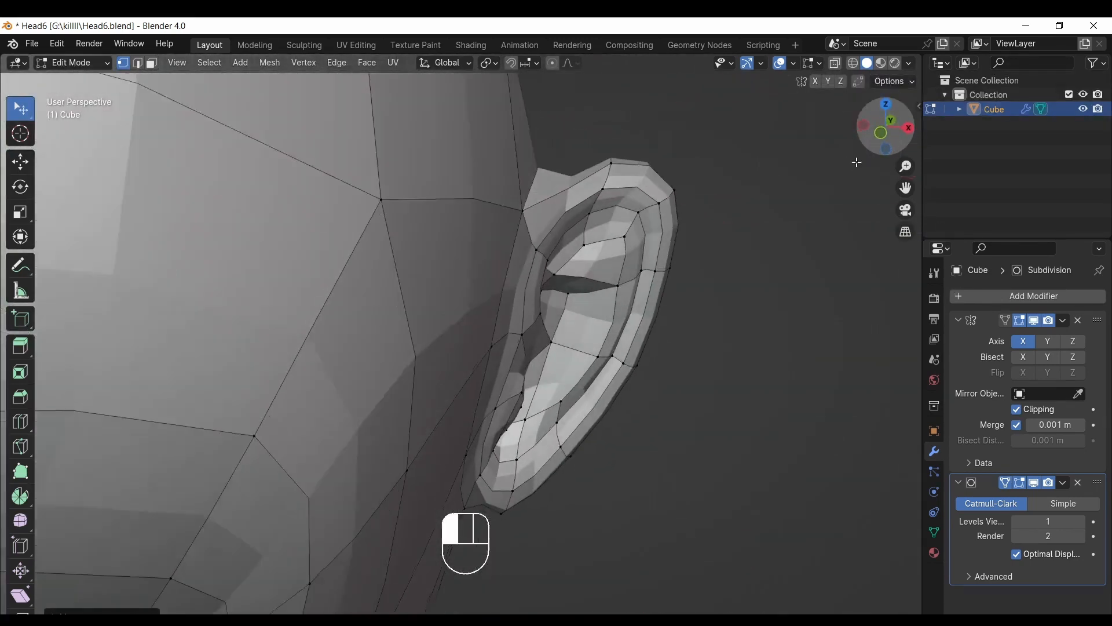
pyautogui.moveTo(851, 162); pyautogui.dragTo(765, 150)
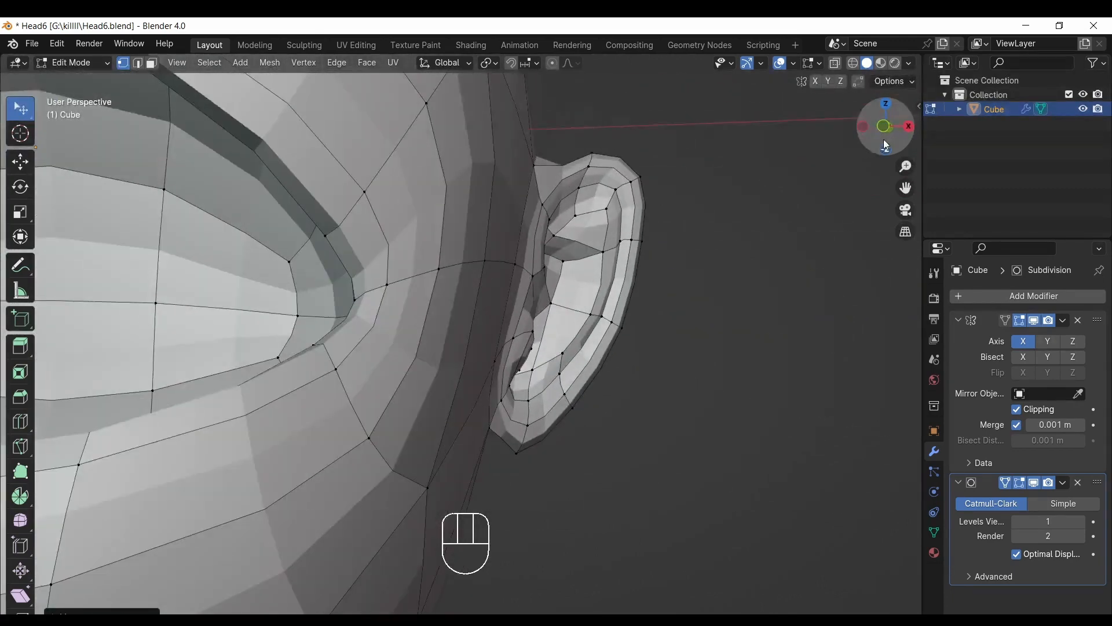
# View the head straight from the front and frame the nose area.
pyautogui.click(885, 125)
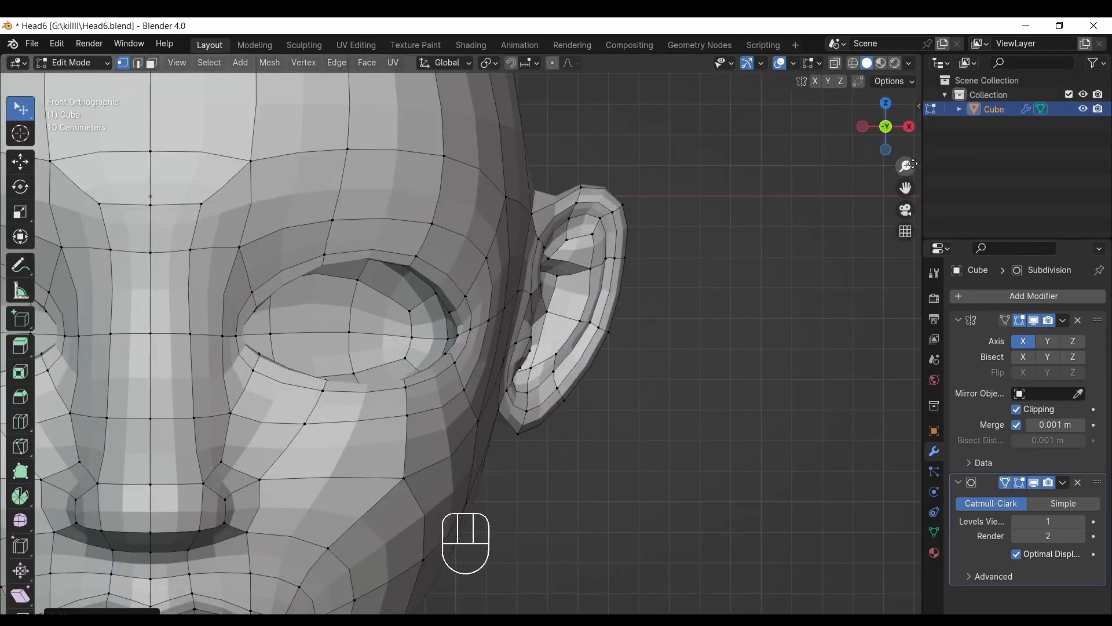
pyautogui.scroll(-3)
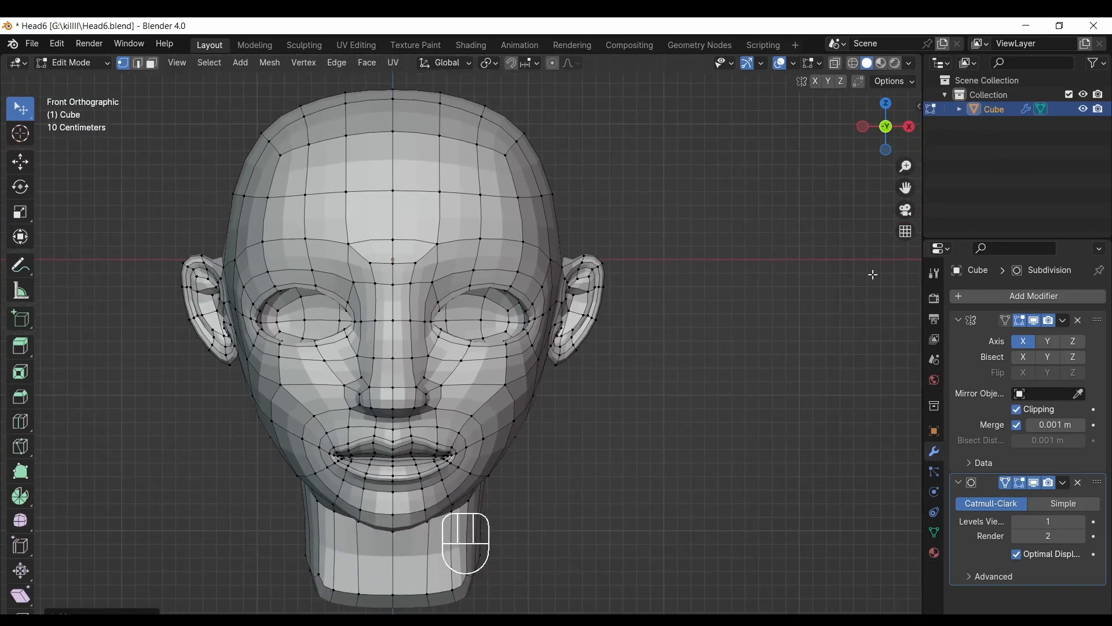
pyautogui.moveTo(911, 318)
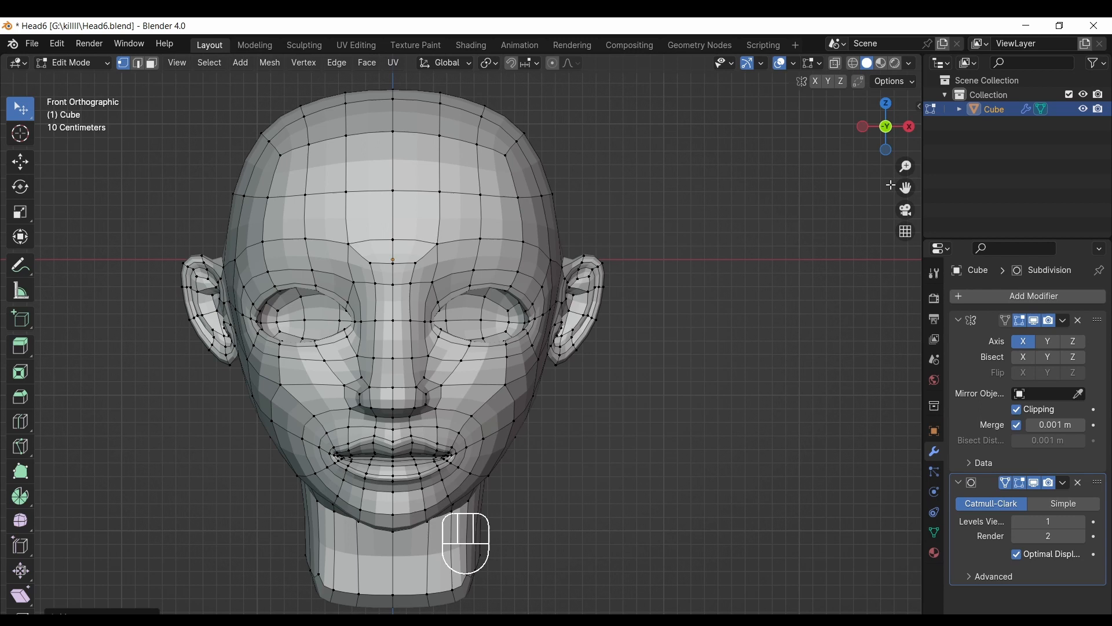
pyautogui.scroll(3)
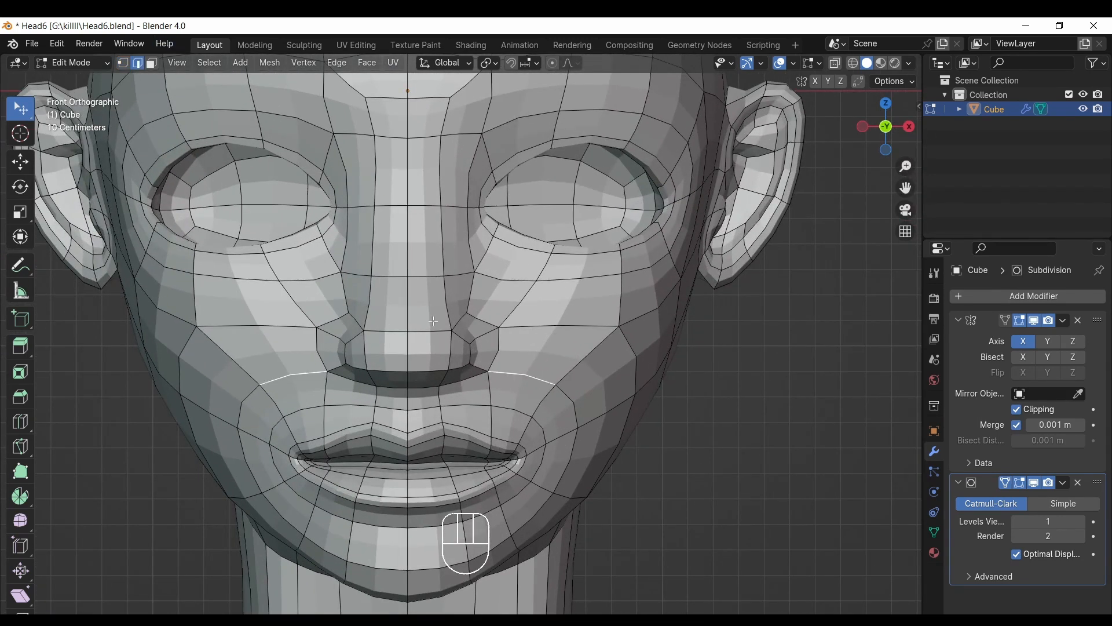
# Select the cheek edges beside the nose and apply Rotate Edge CW to fix the topology.
pyautogui.click(336, 63)
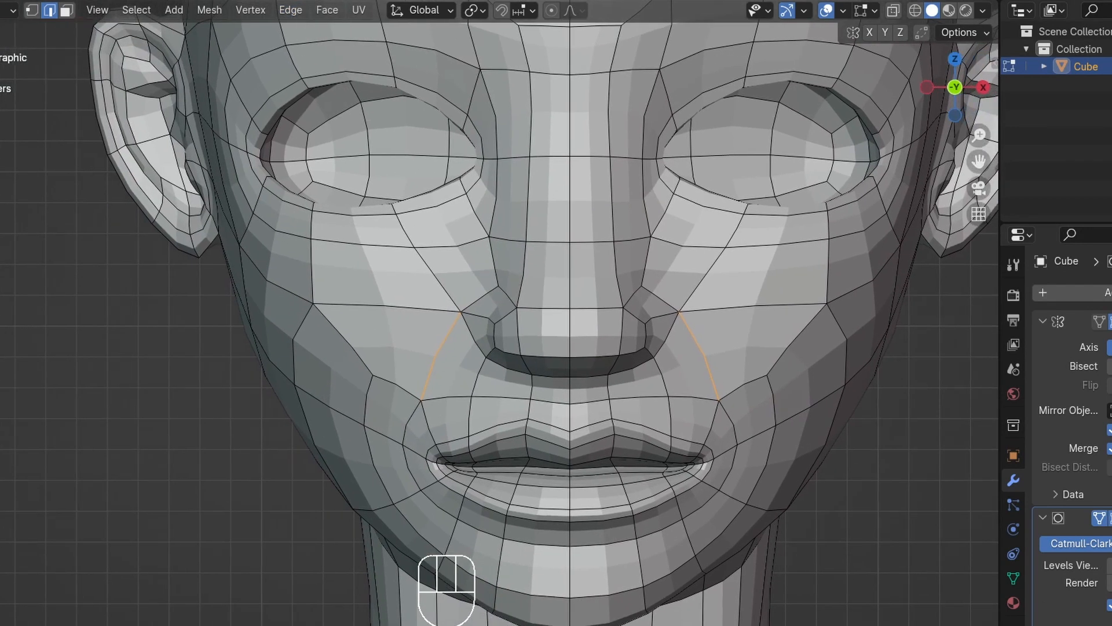
pyautogui.click(336, 62)
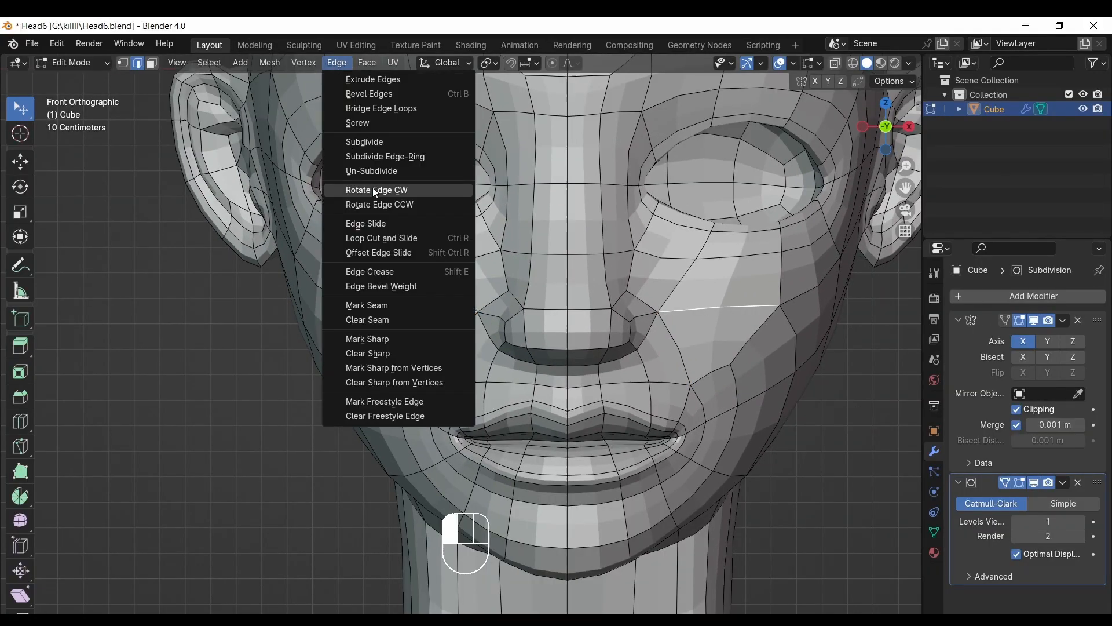
pyautogui.click(377, 188)
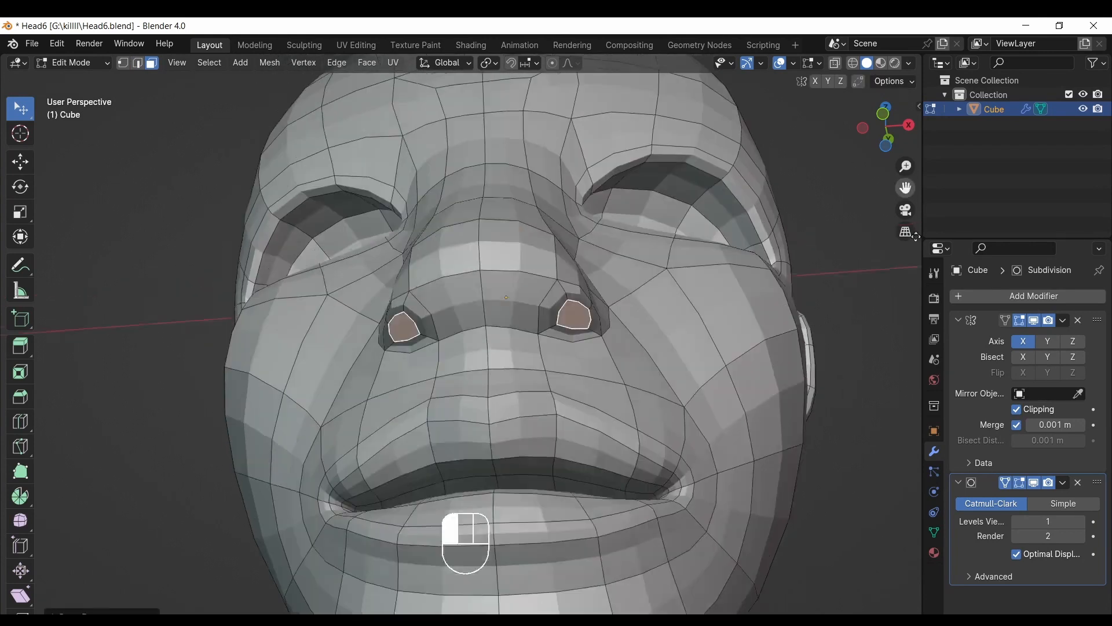
# Push the nostril faces up into the nose and reshape the vertices beside the nose bridge.
pyautogui.press('alt+s')
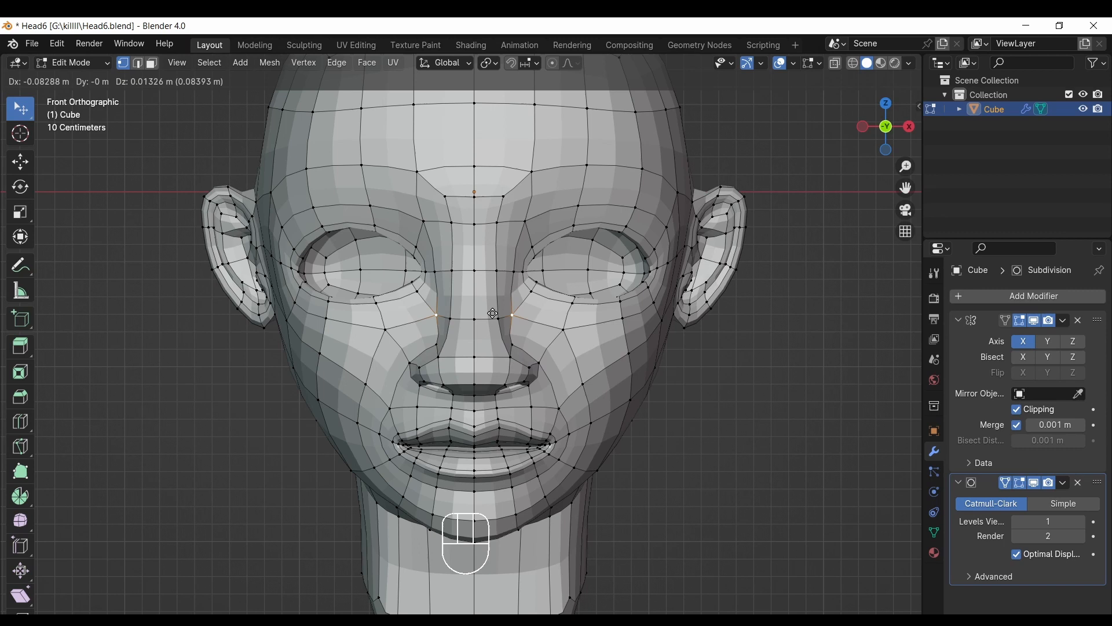
pyautogui.moveTo(492, 314); pyautogui.dragTo(485, 268)
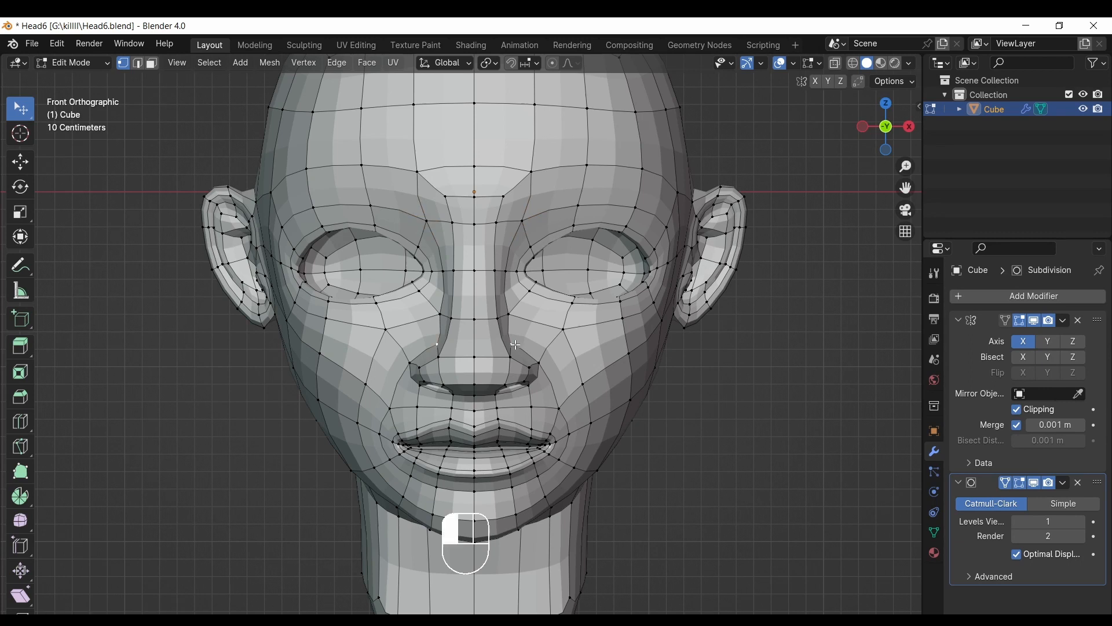
pyautogui.moveTo(514, 346); pyautogui.dragTo(531, 368)
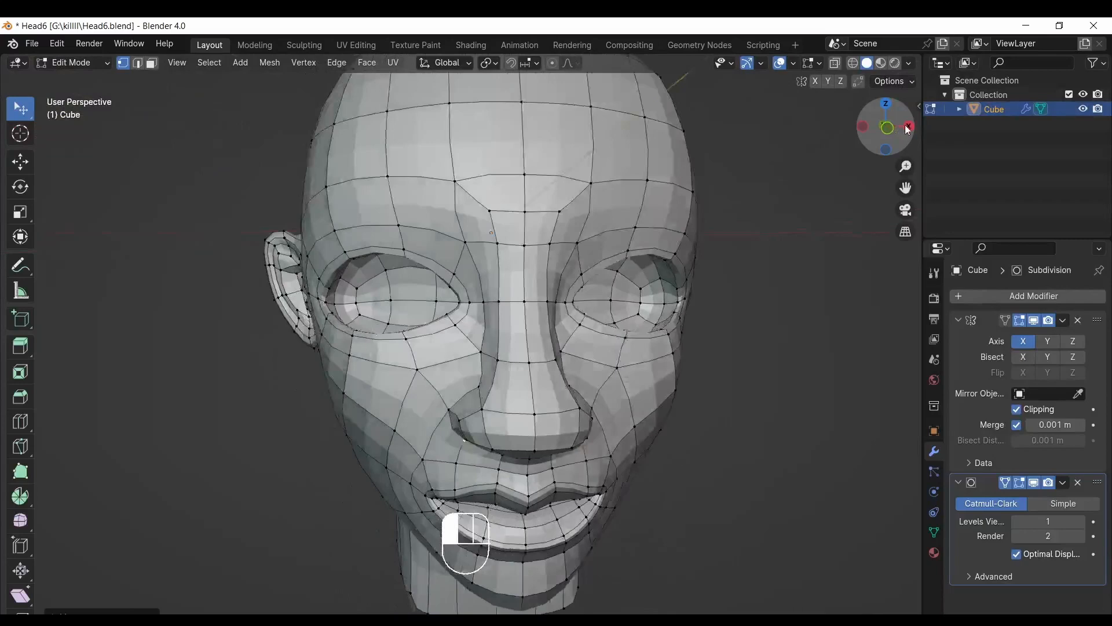
pyautogui.click(906, 129)
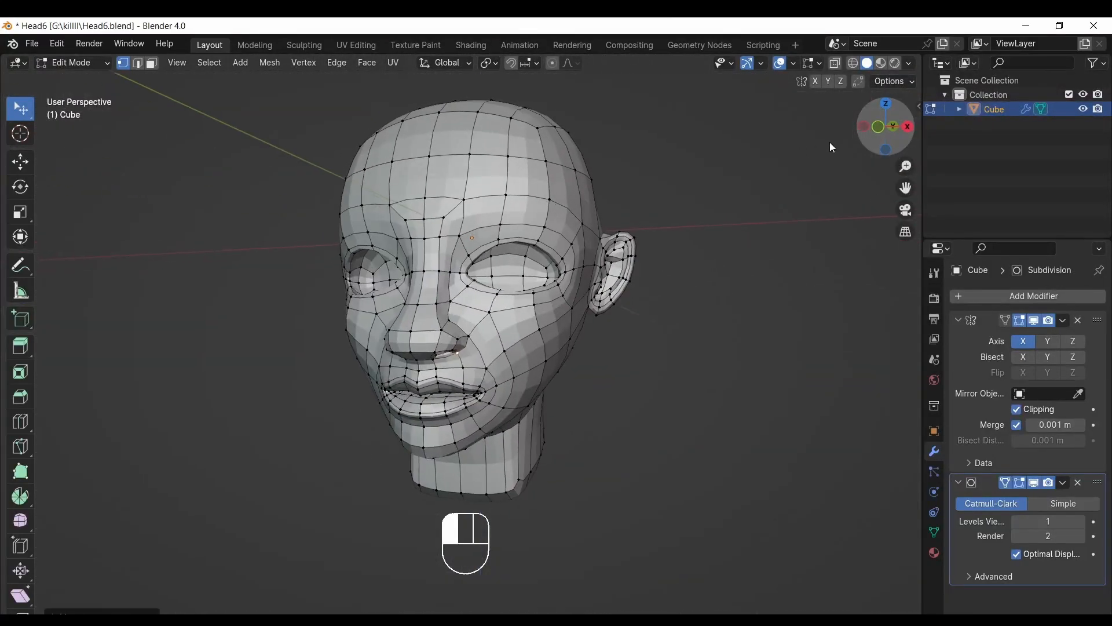
pyautogui.click(877, 125)
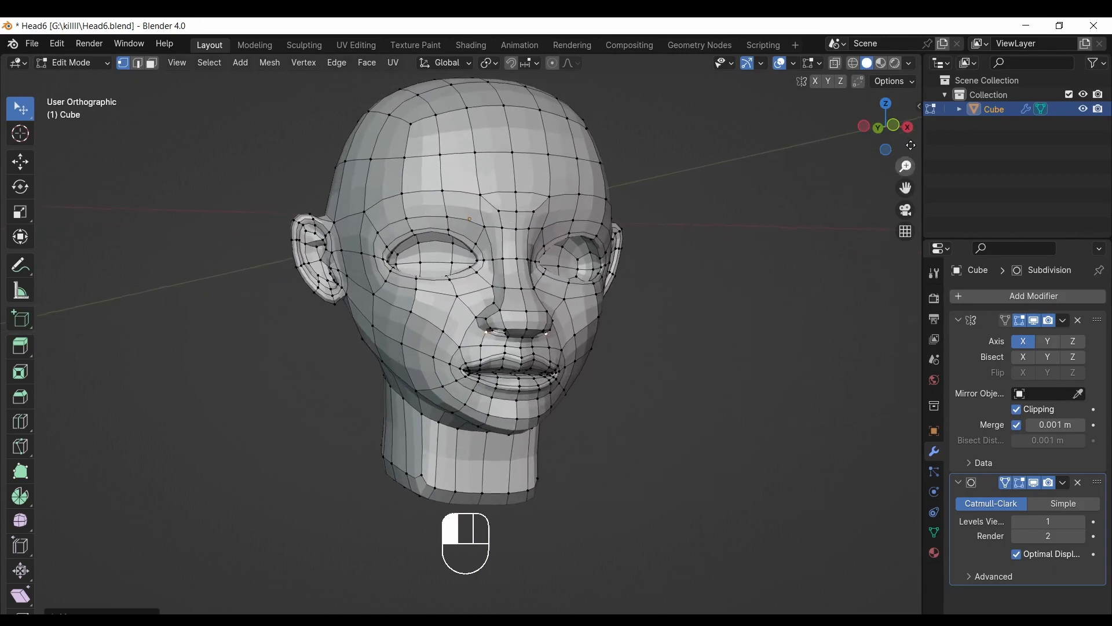